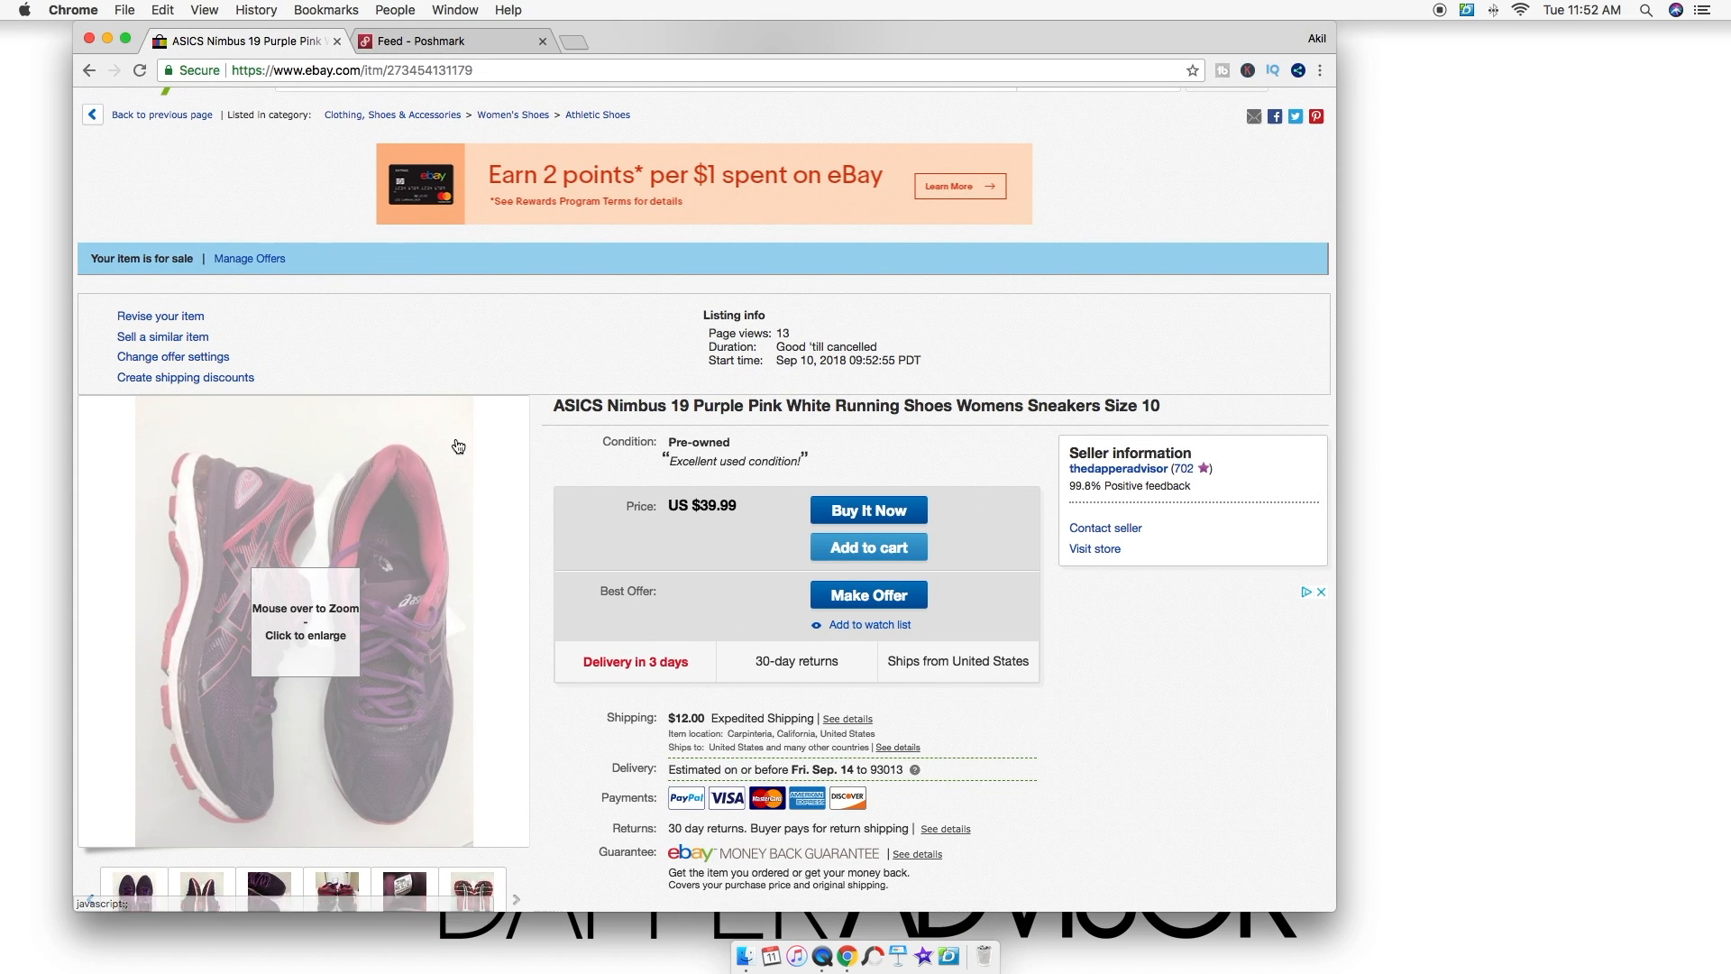
- Screenshot each listing photo thumbnail — side view, laces close-up, heel view and the rest — to the desktop
scroll(down, 3)
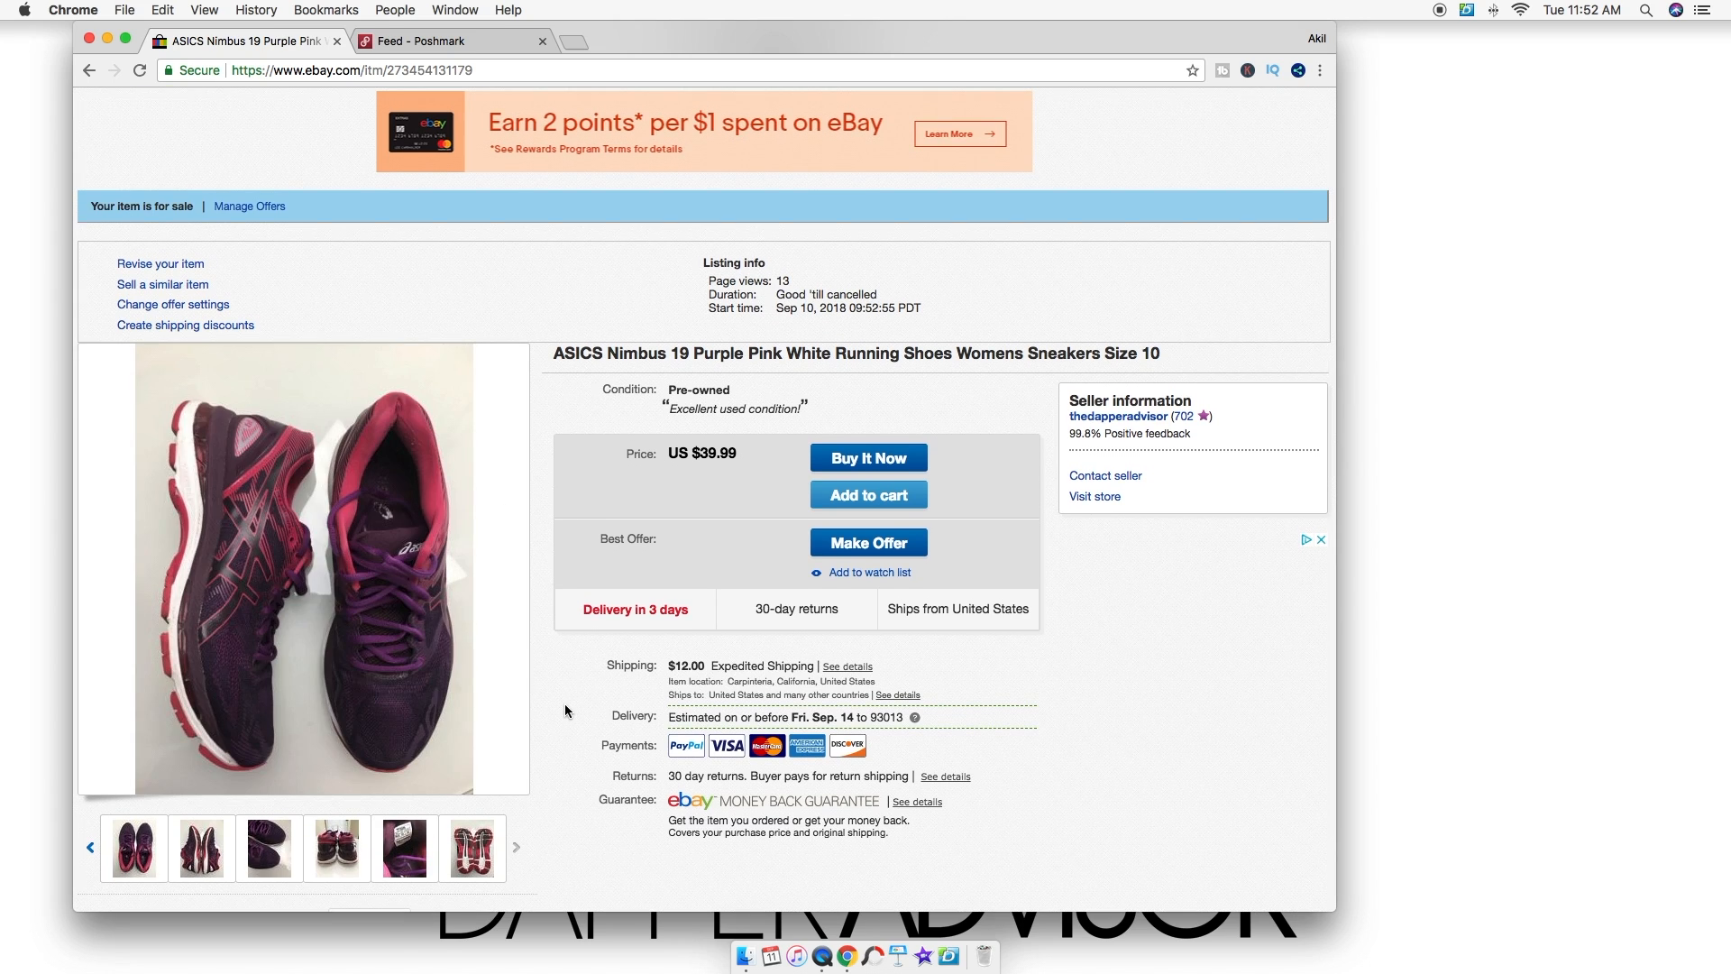
mouse_move(120, 357)
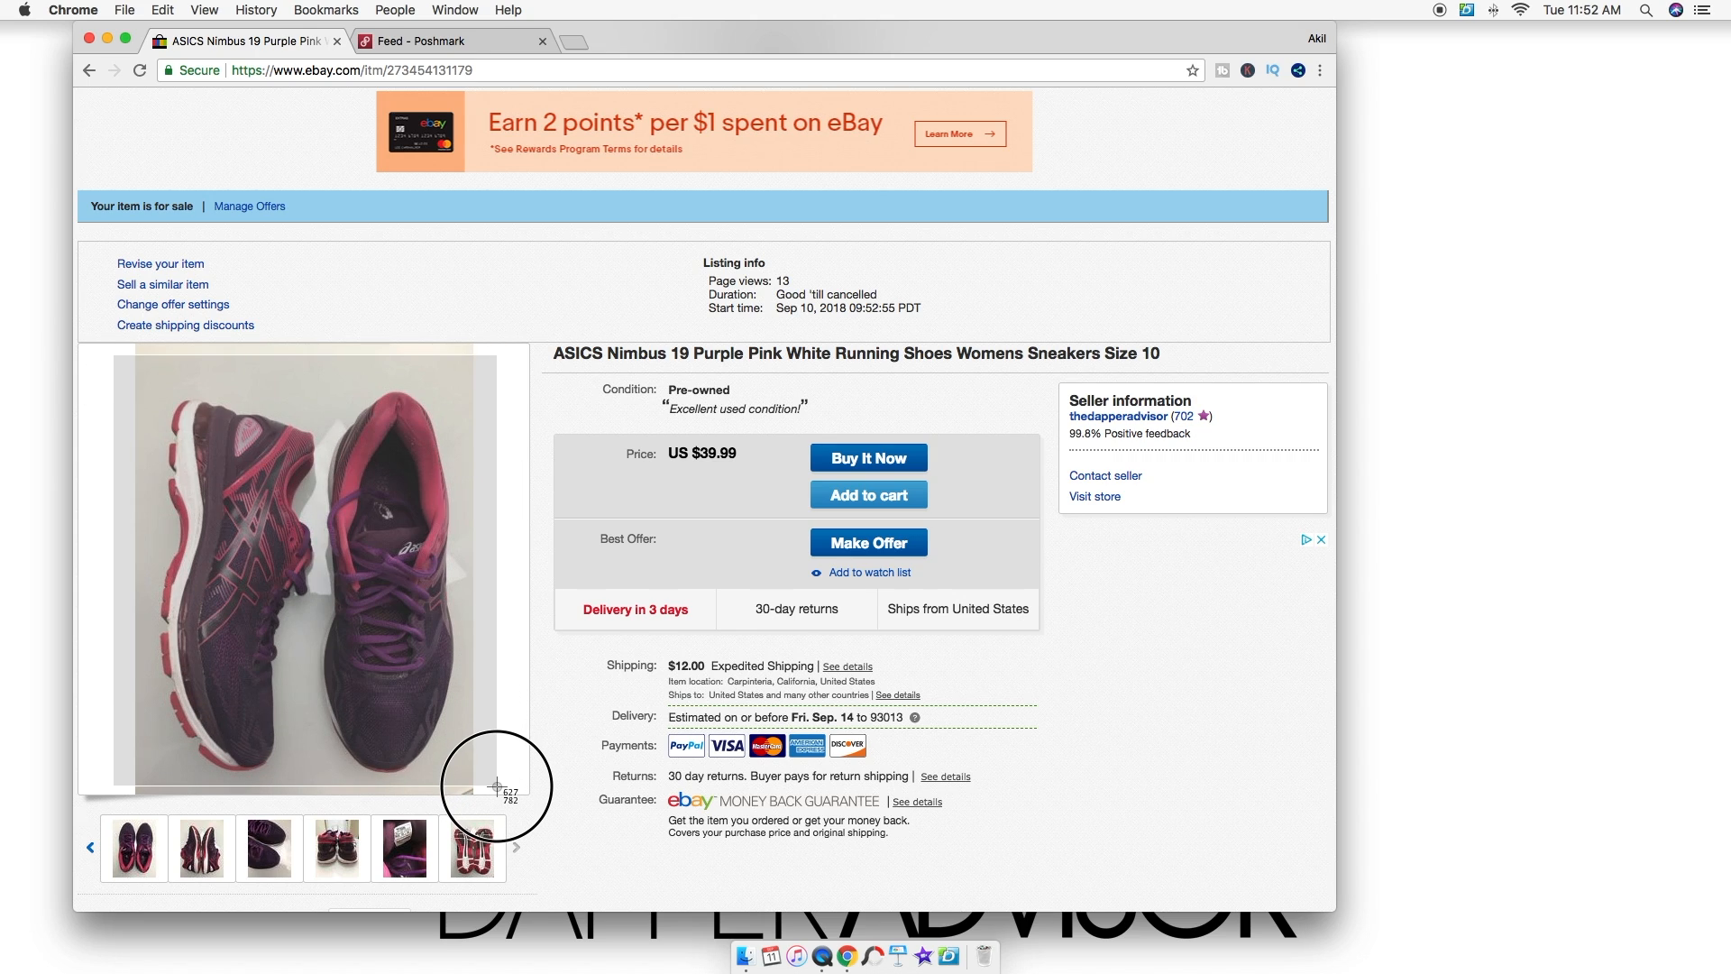
click(202, 847)
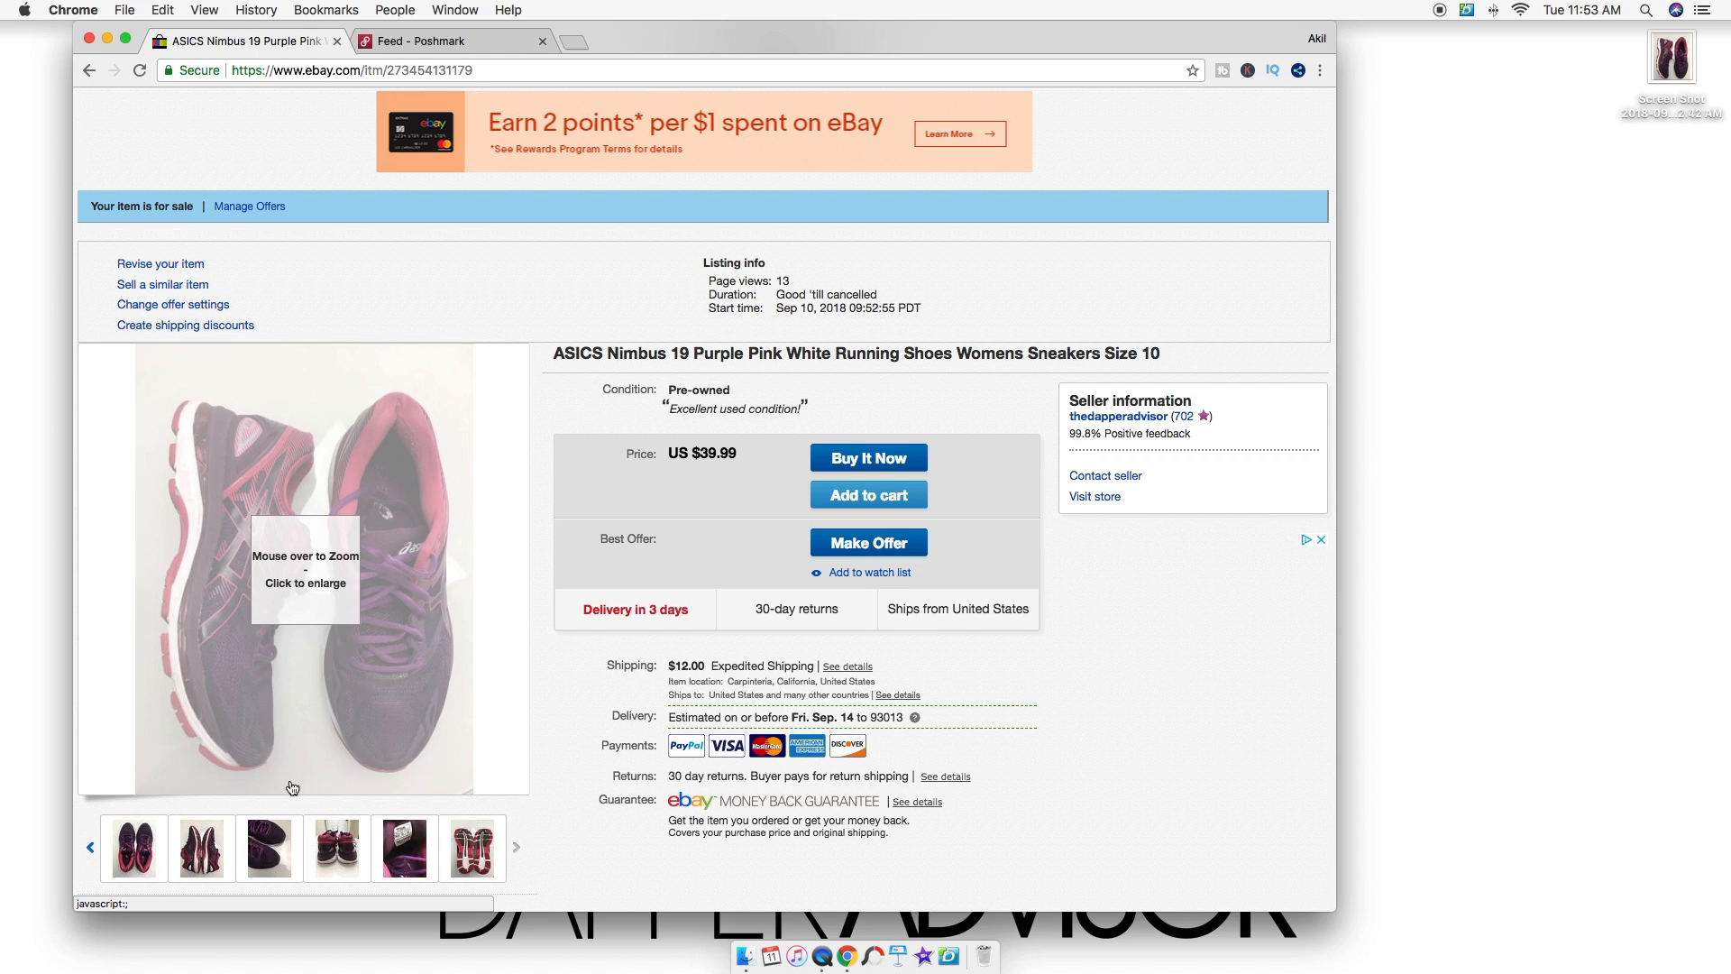
click(269, 848)
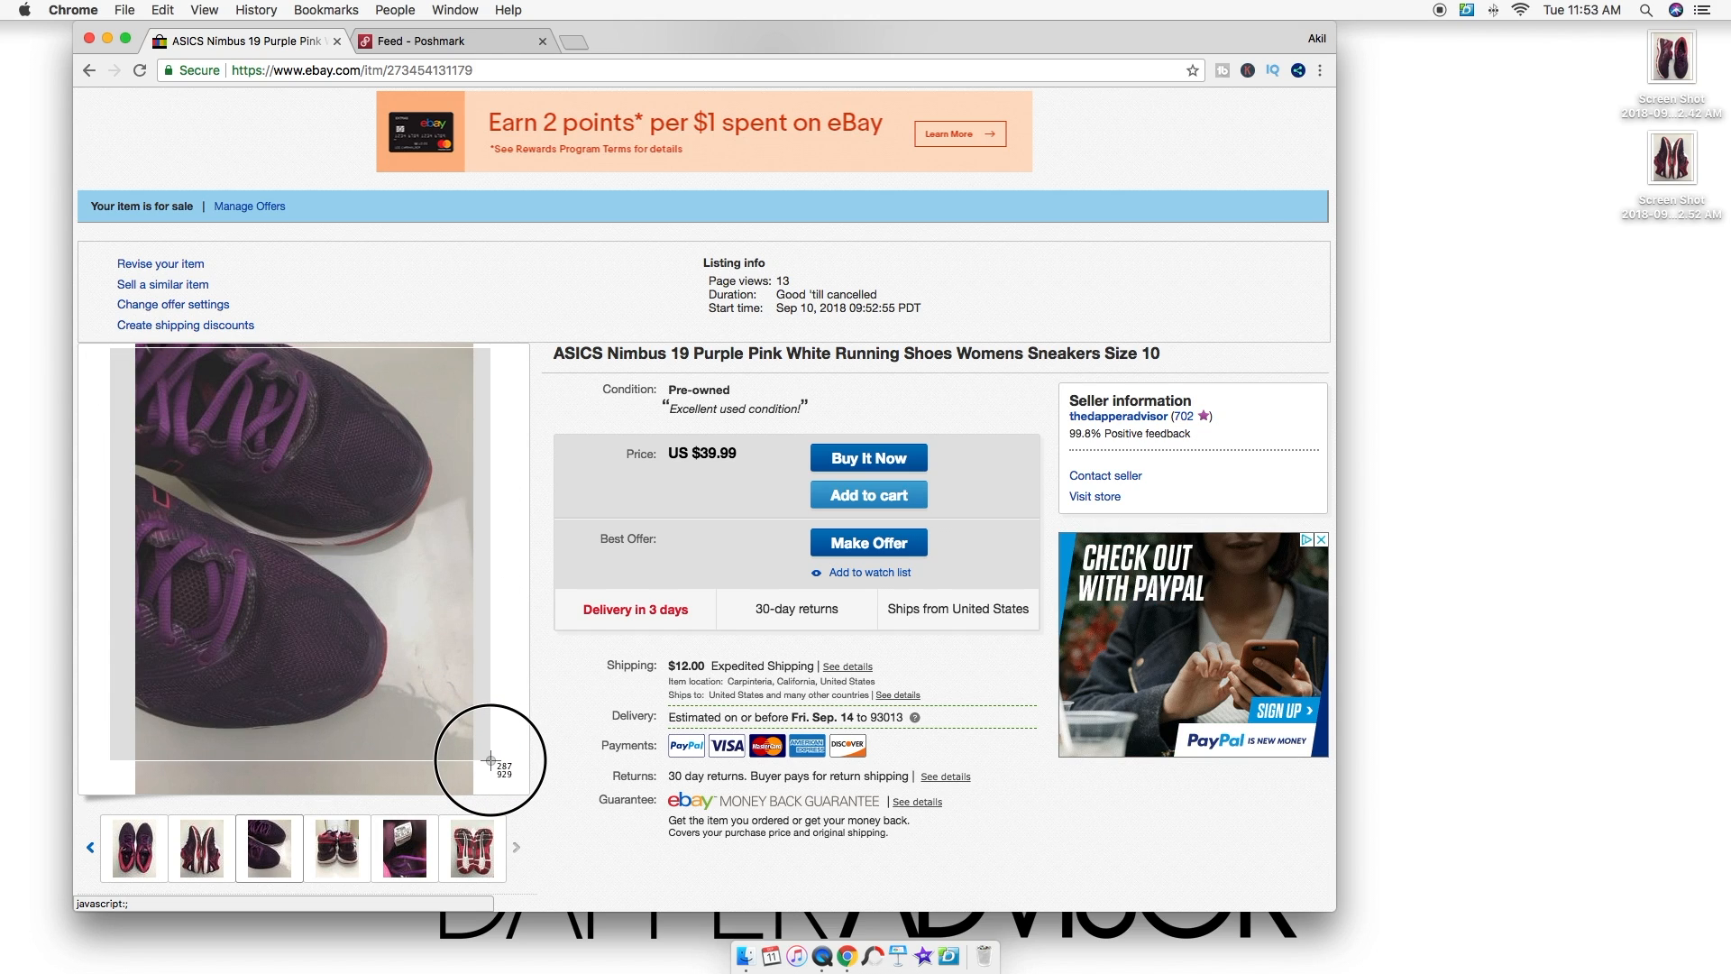
click(336, 847)
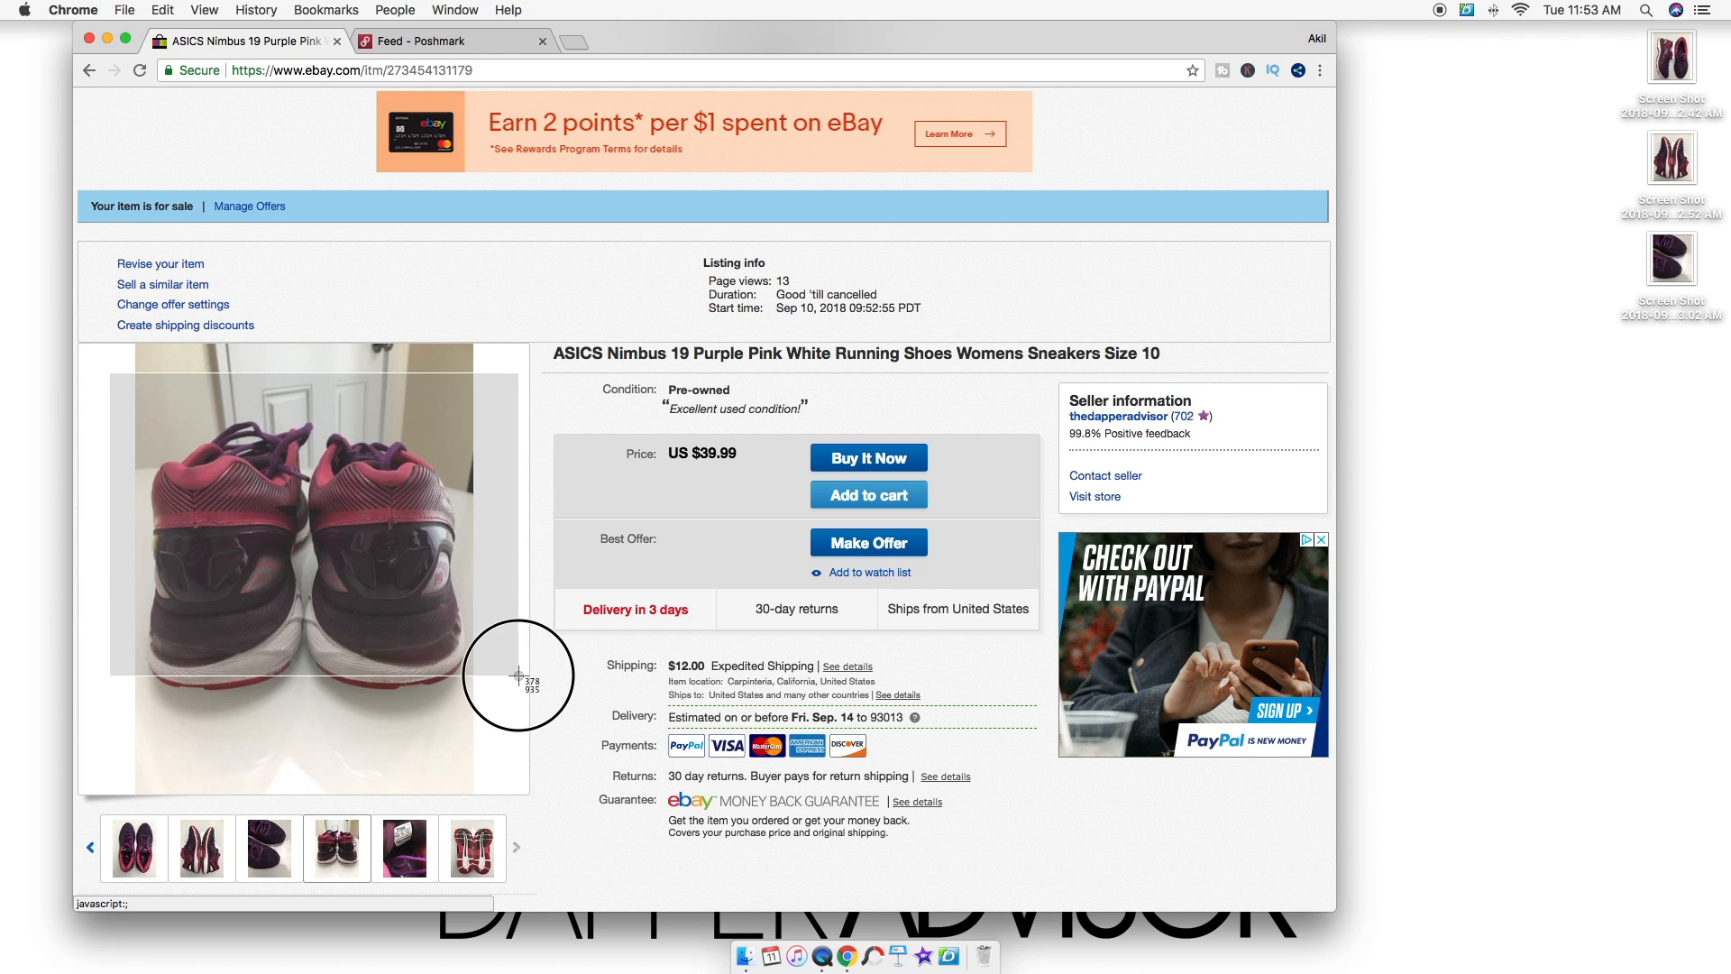
click(404, 848)
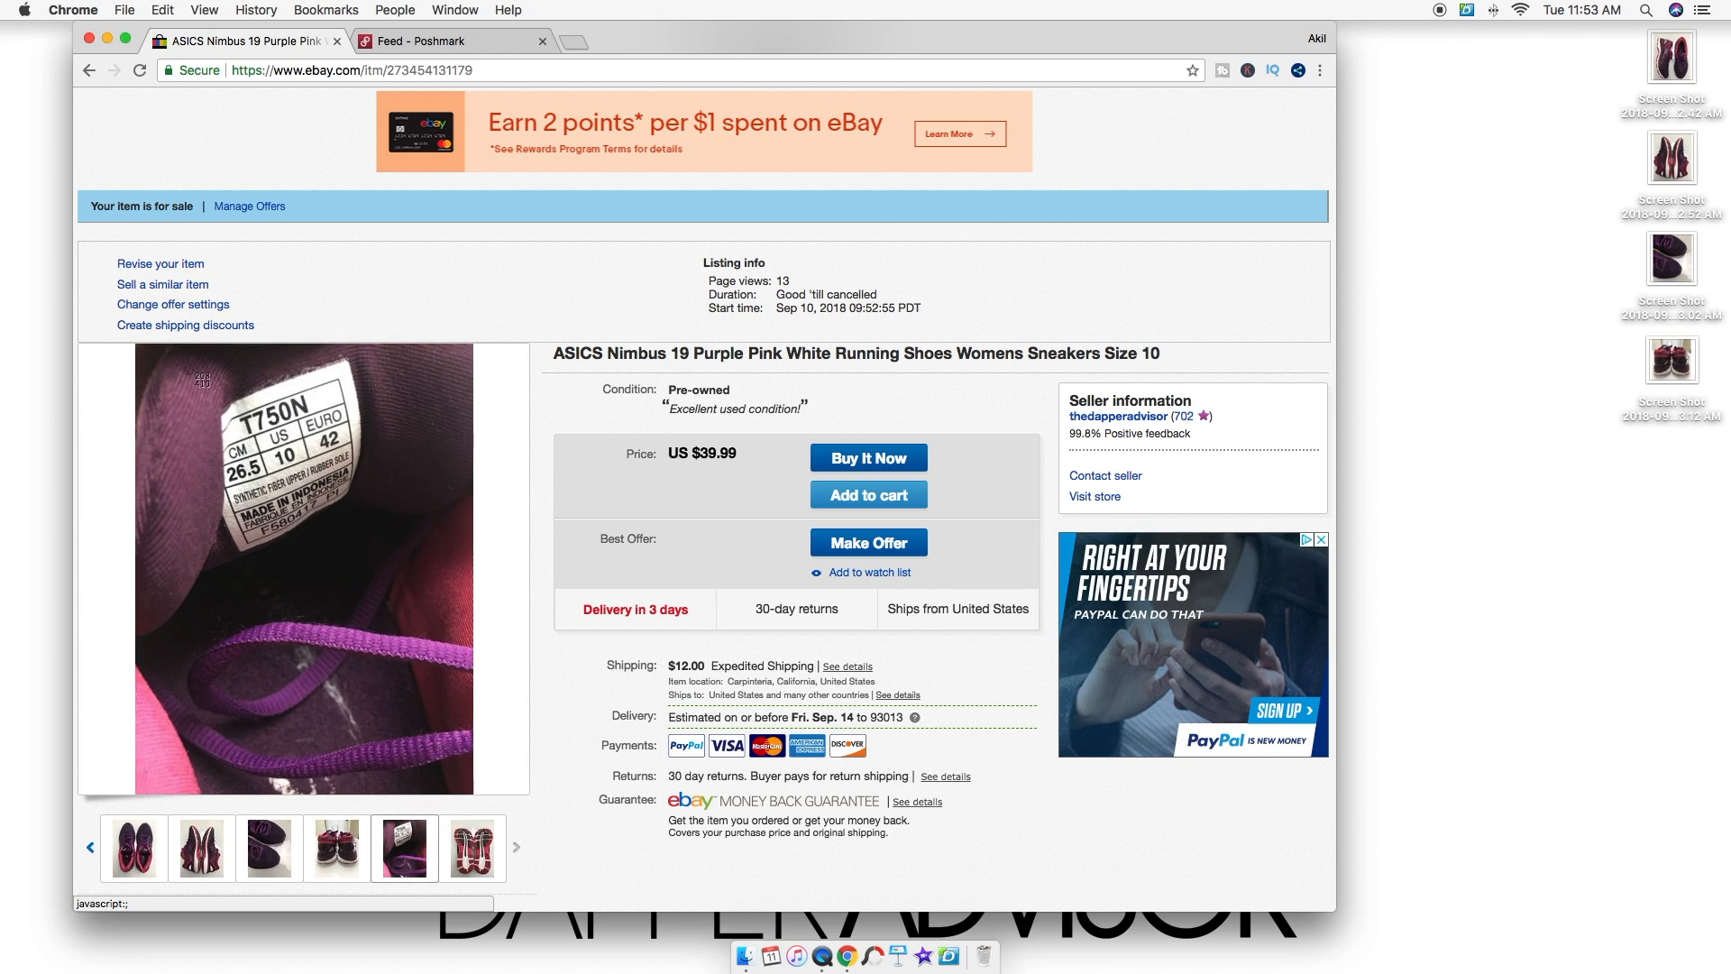
mouse_move(490, 537)
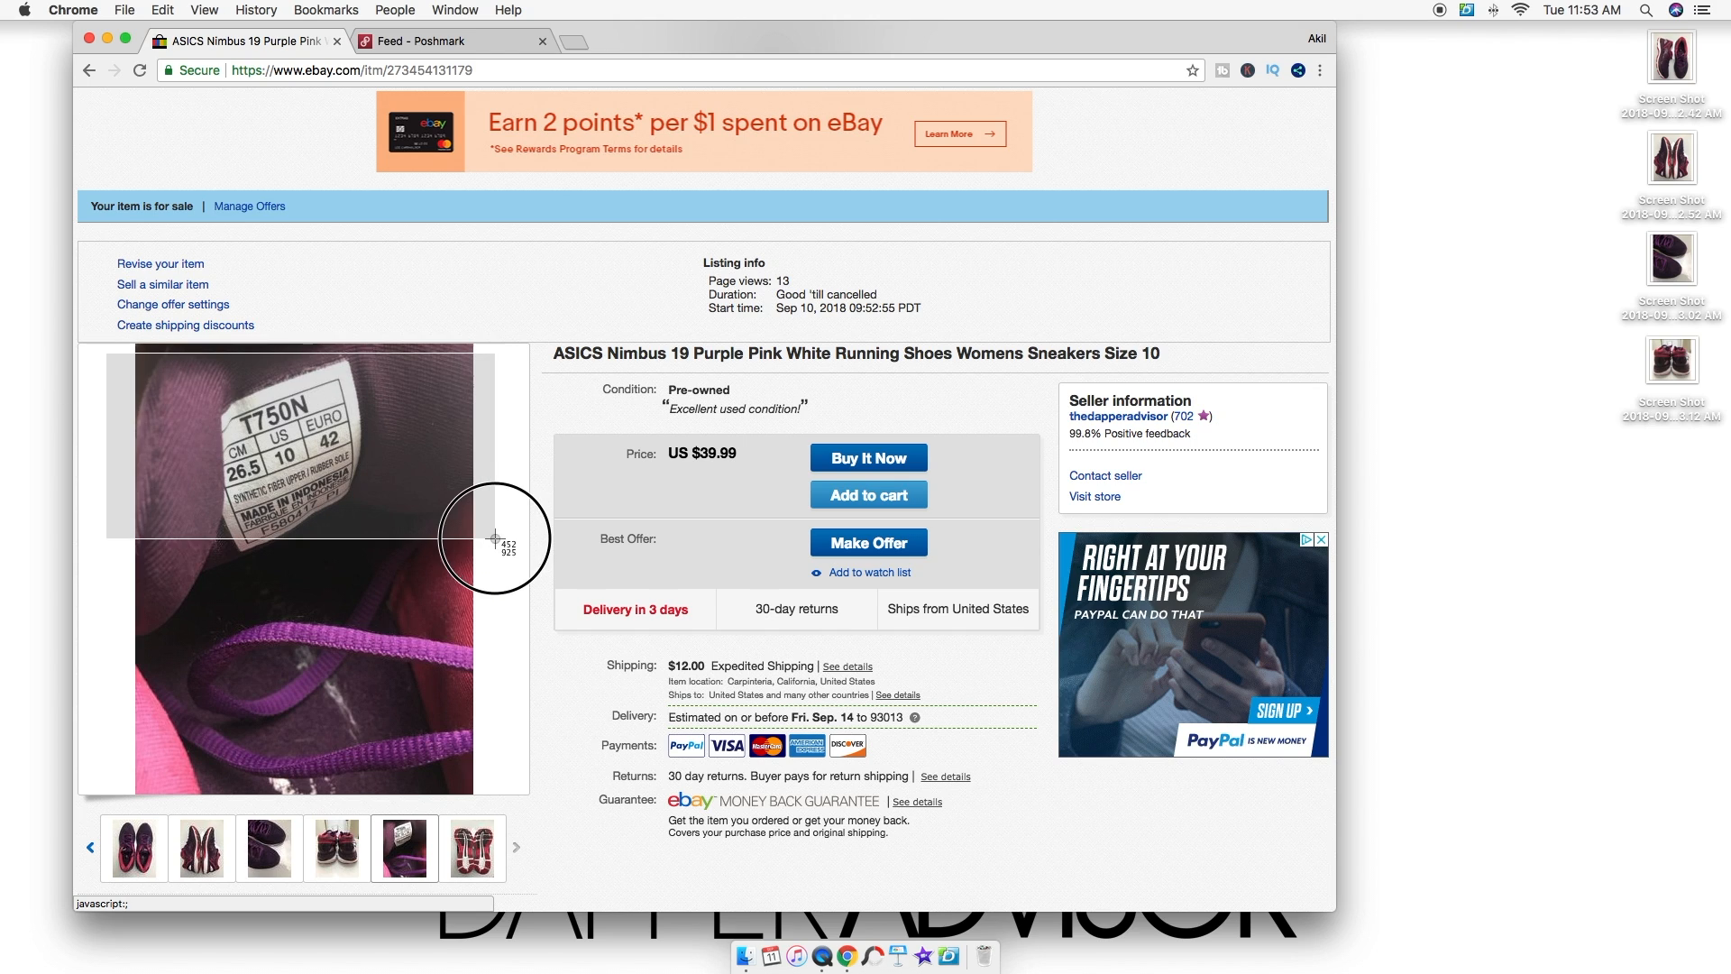
mouse_move(498, 655)
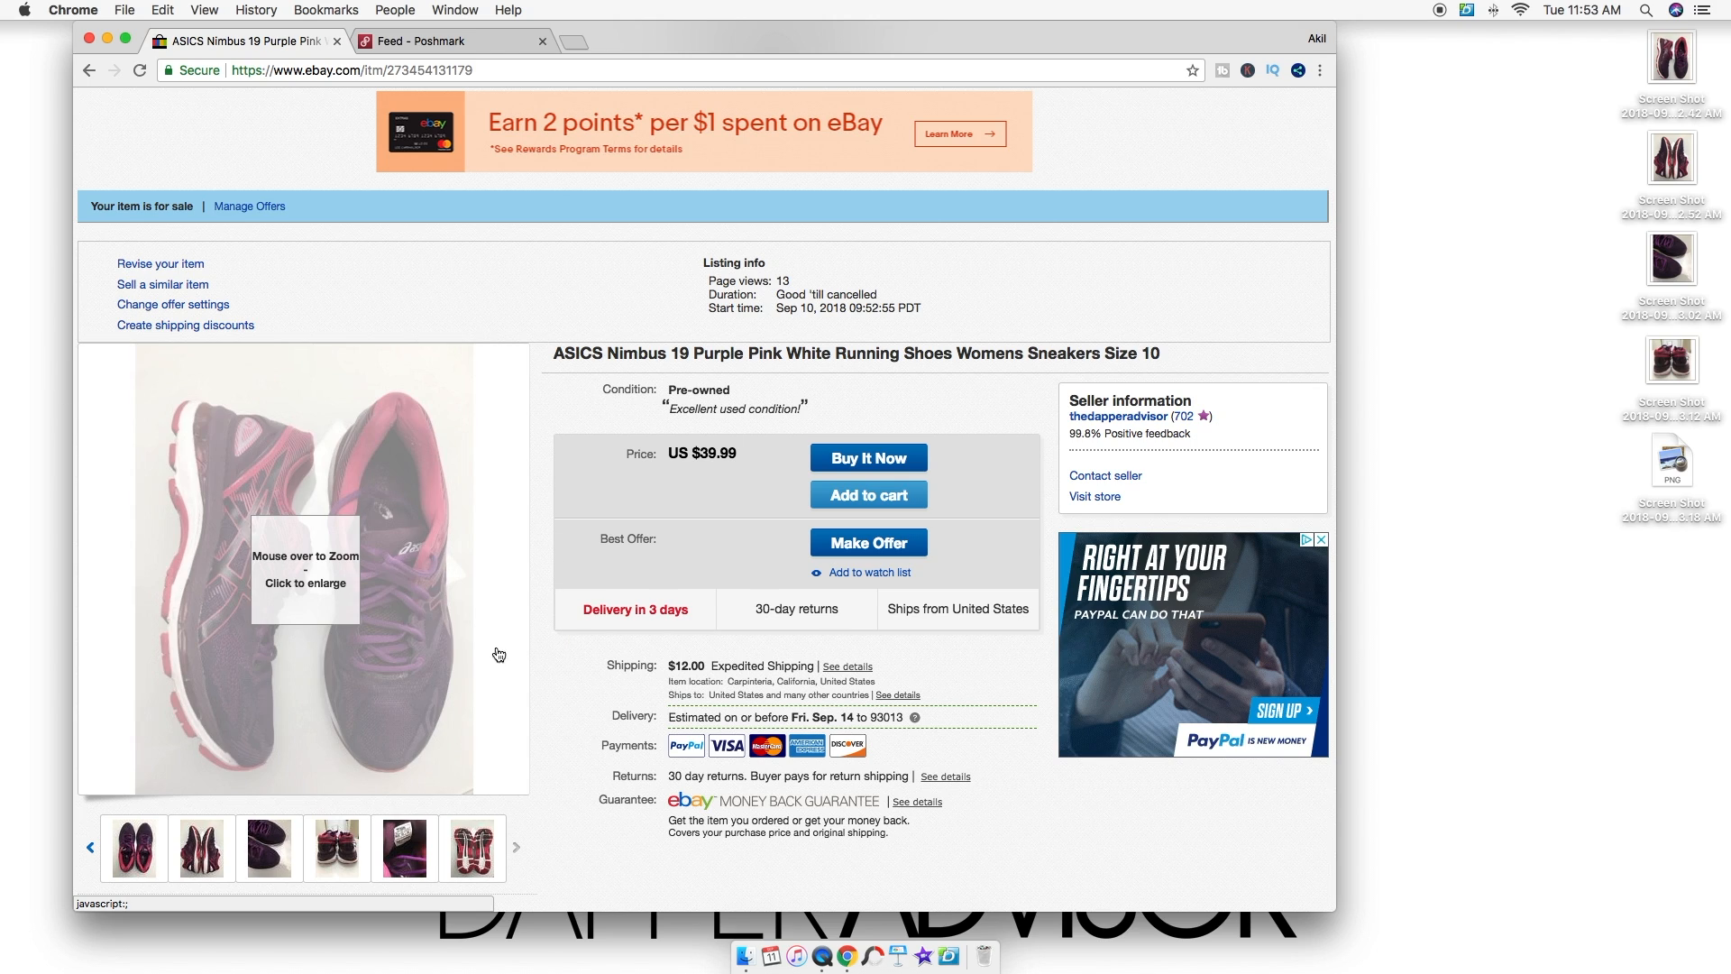
click(472, 847)
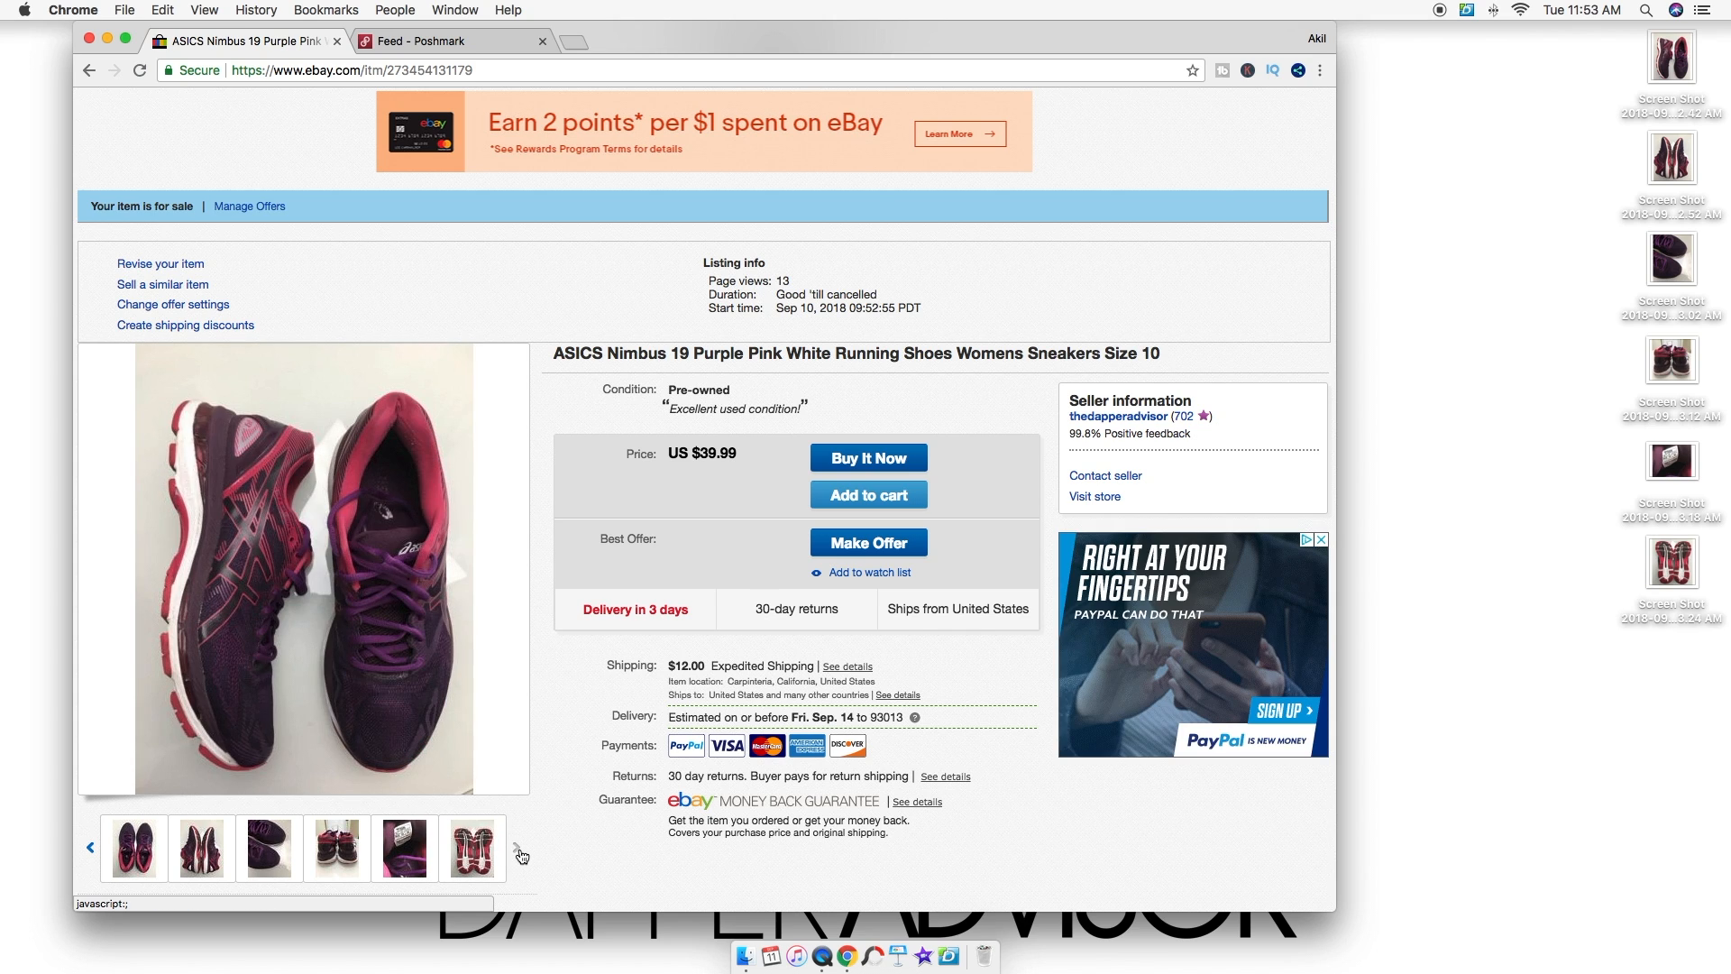
- Select and copy the whole sneaker description text, then bring up the Poshmark tab
scroll(down, 3)
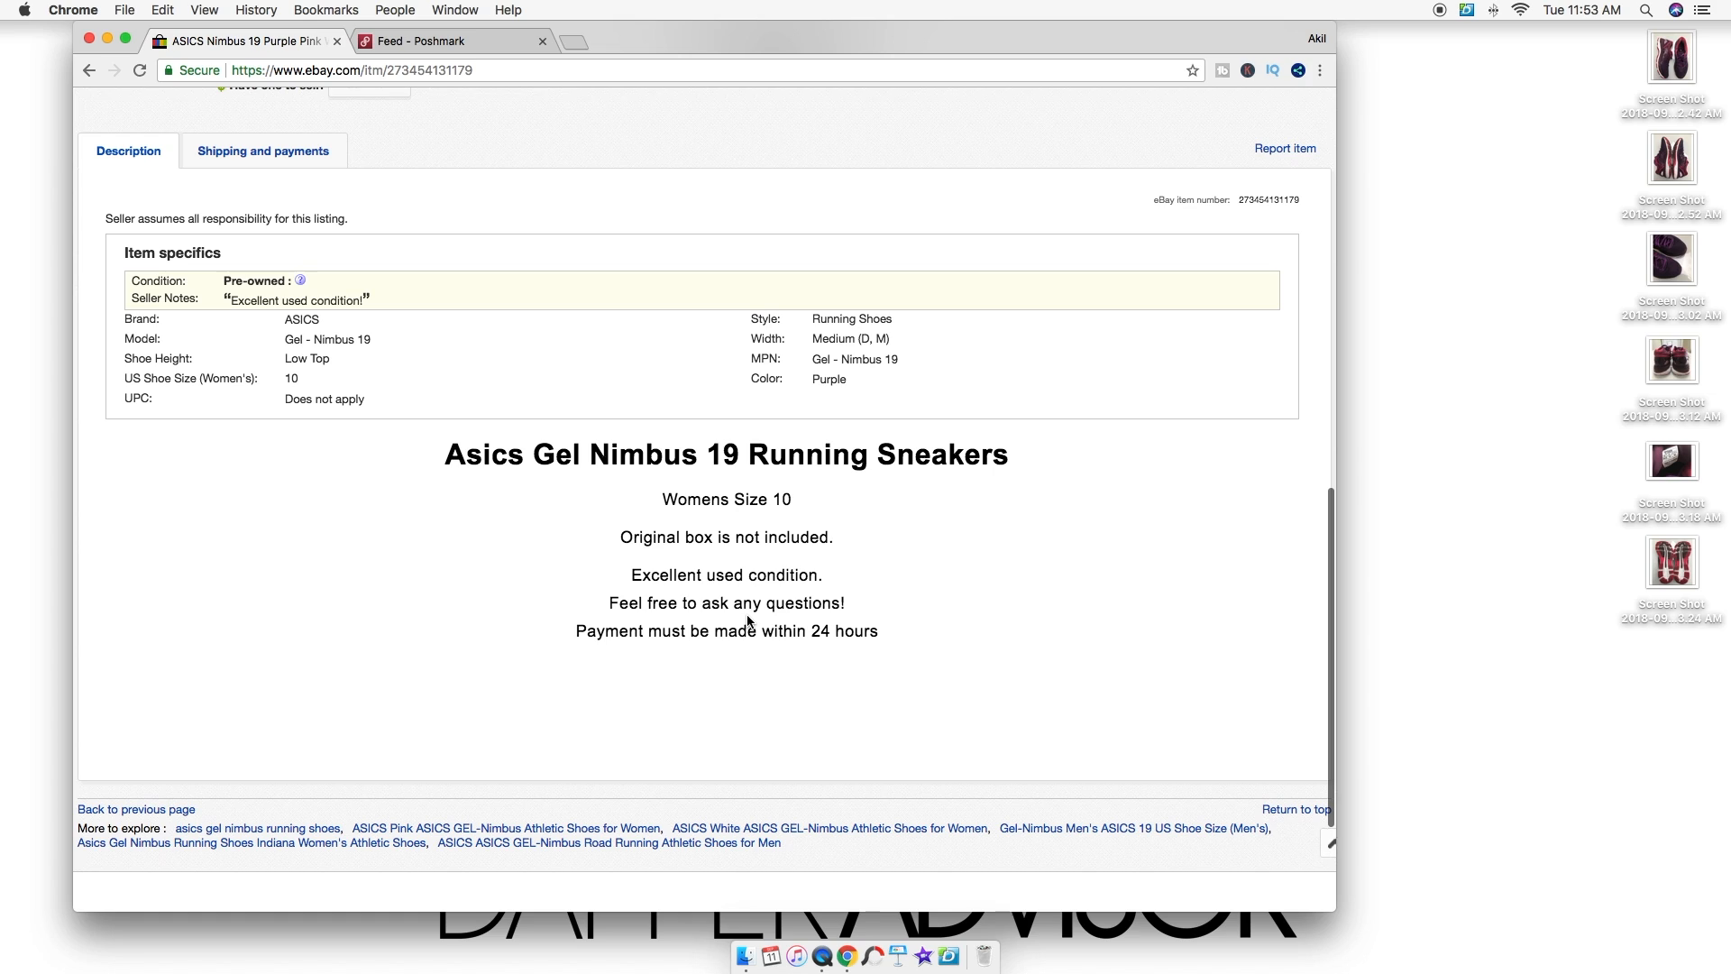
drag(442, 454, 880, 631)
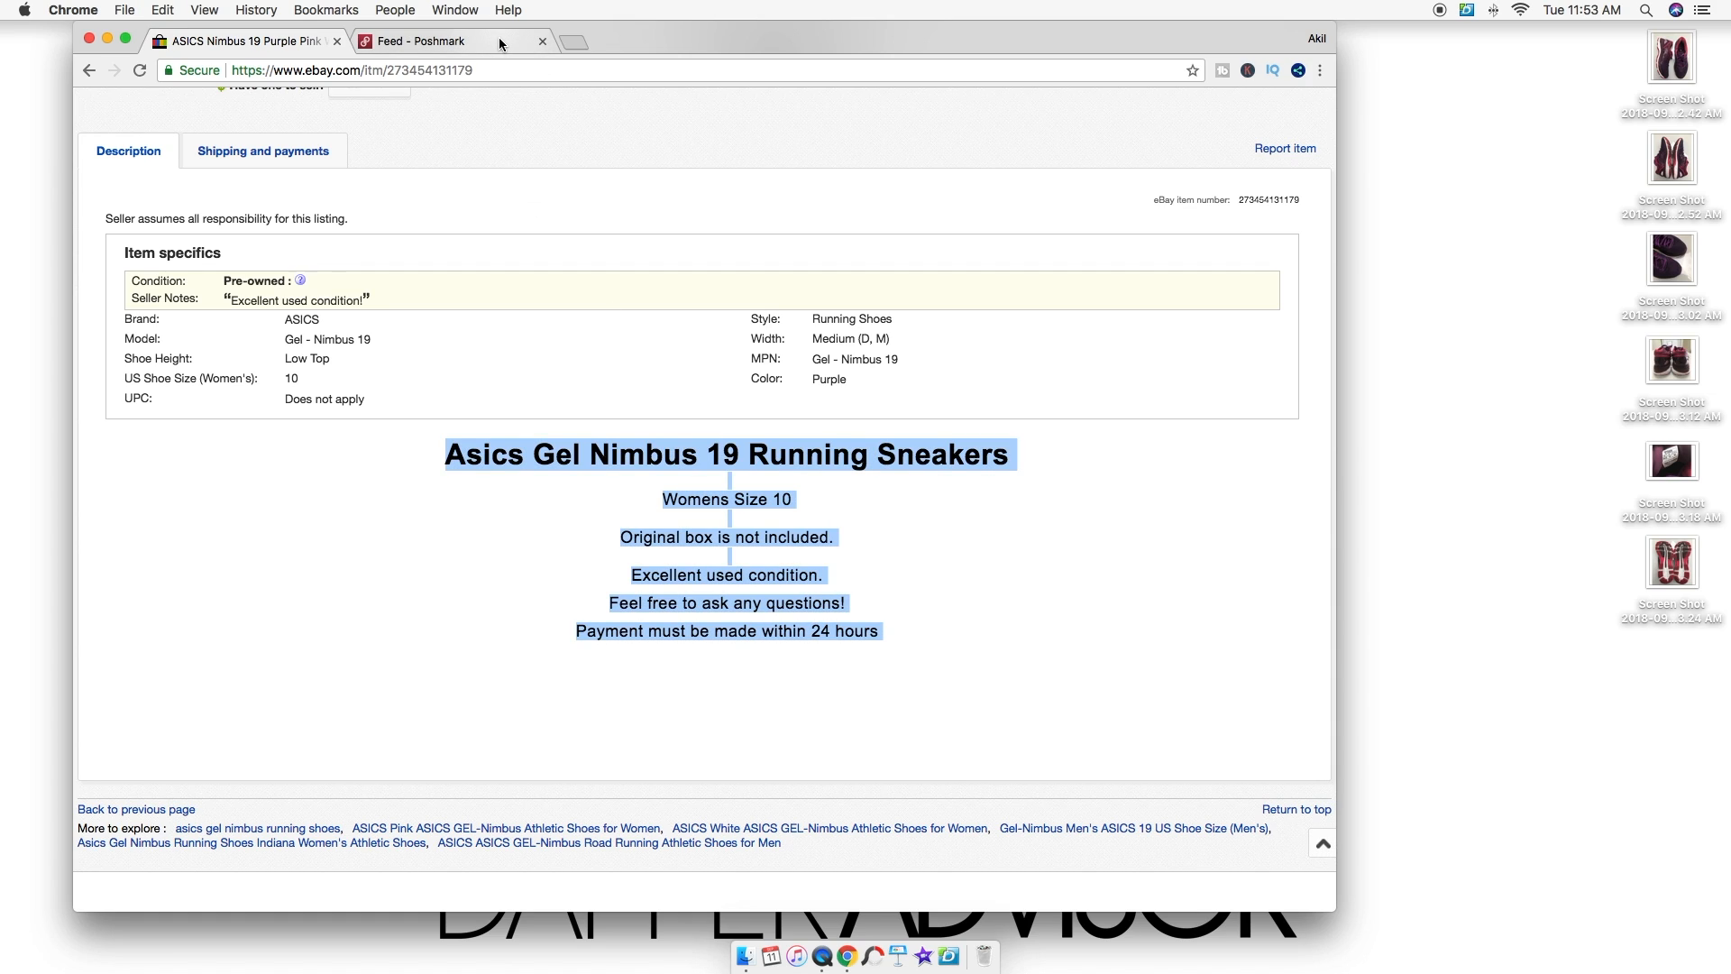
click(429, 40)
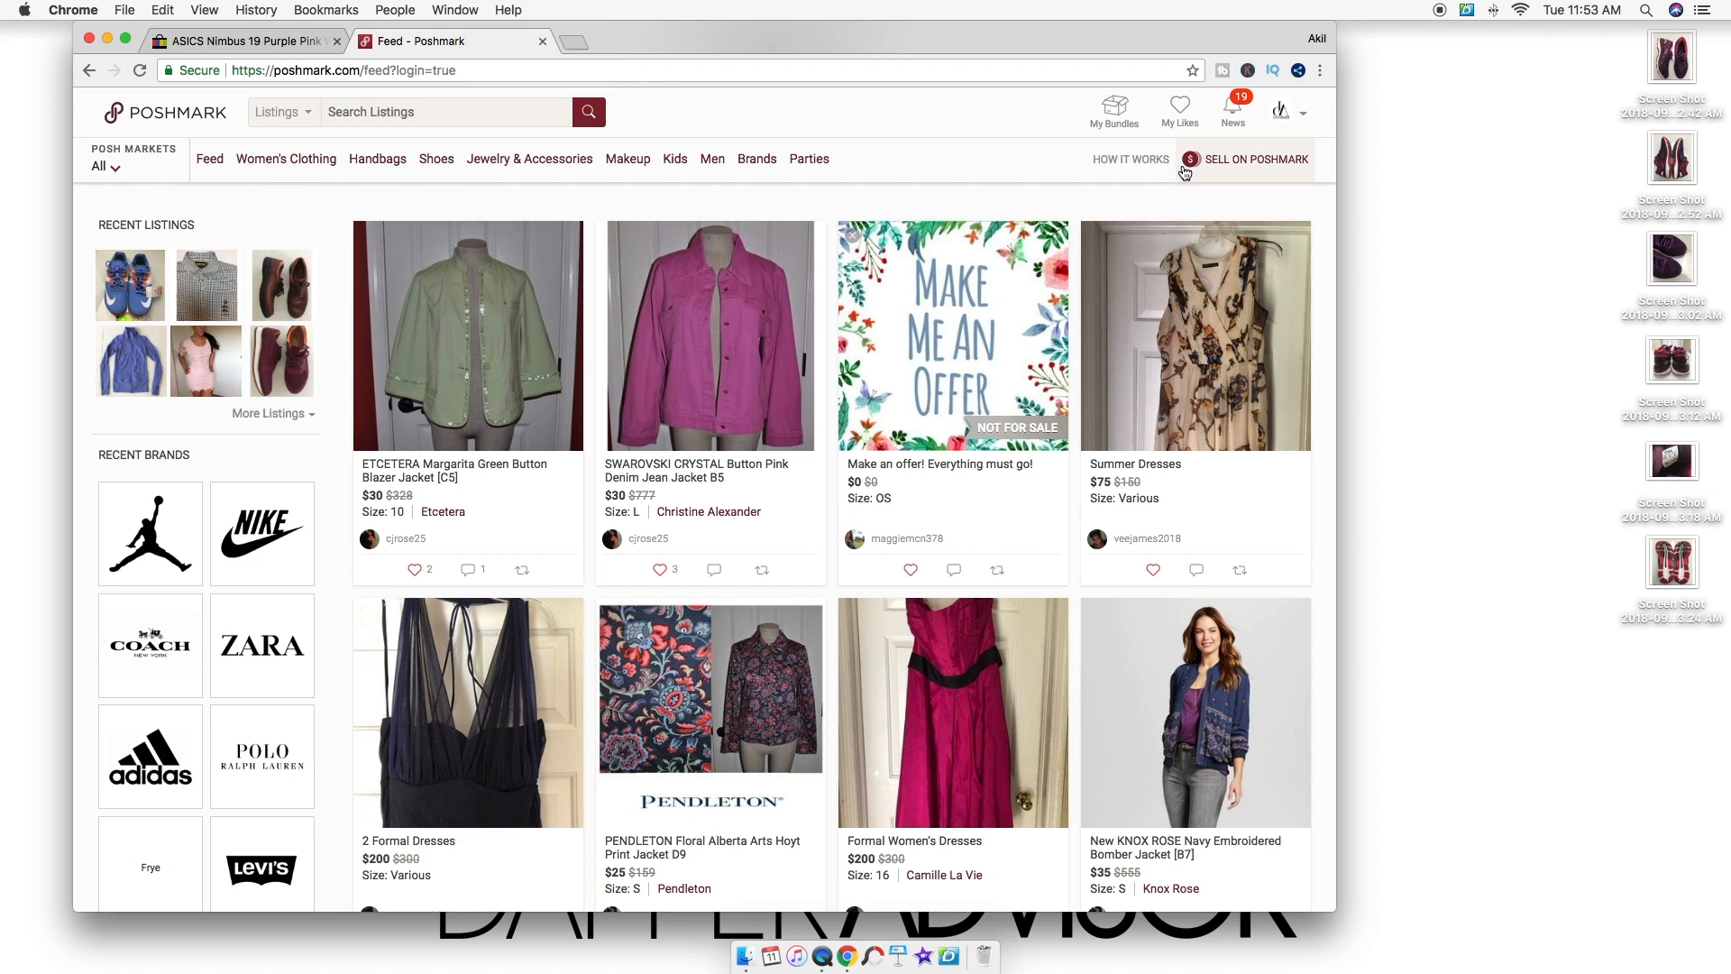
- Start a new Poshmark listing with the eBay title trimmed to end 'Womens Sz 10' and the pasted description
click(1255, 158)
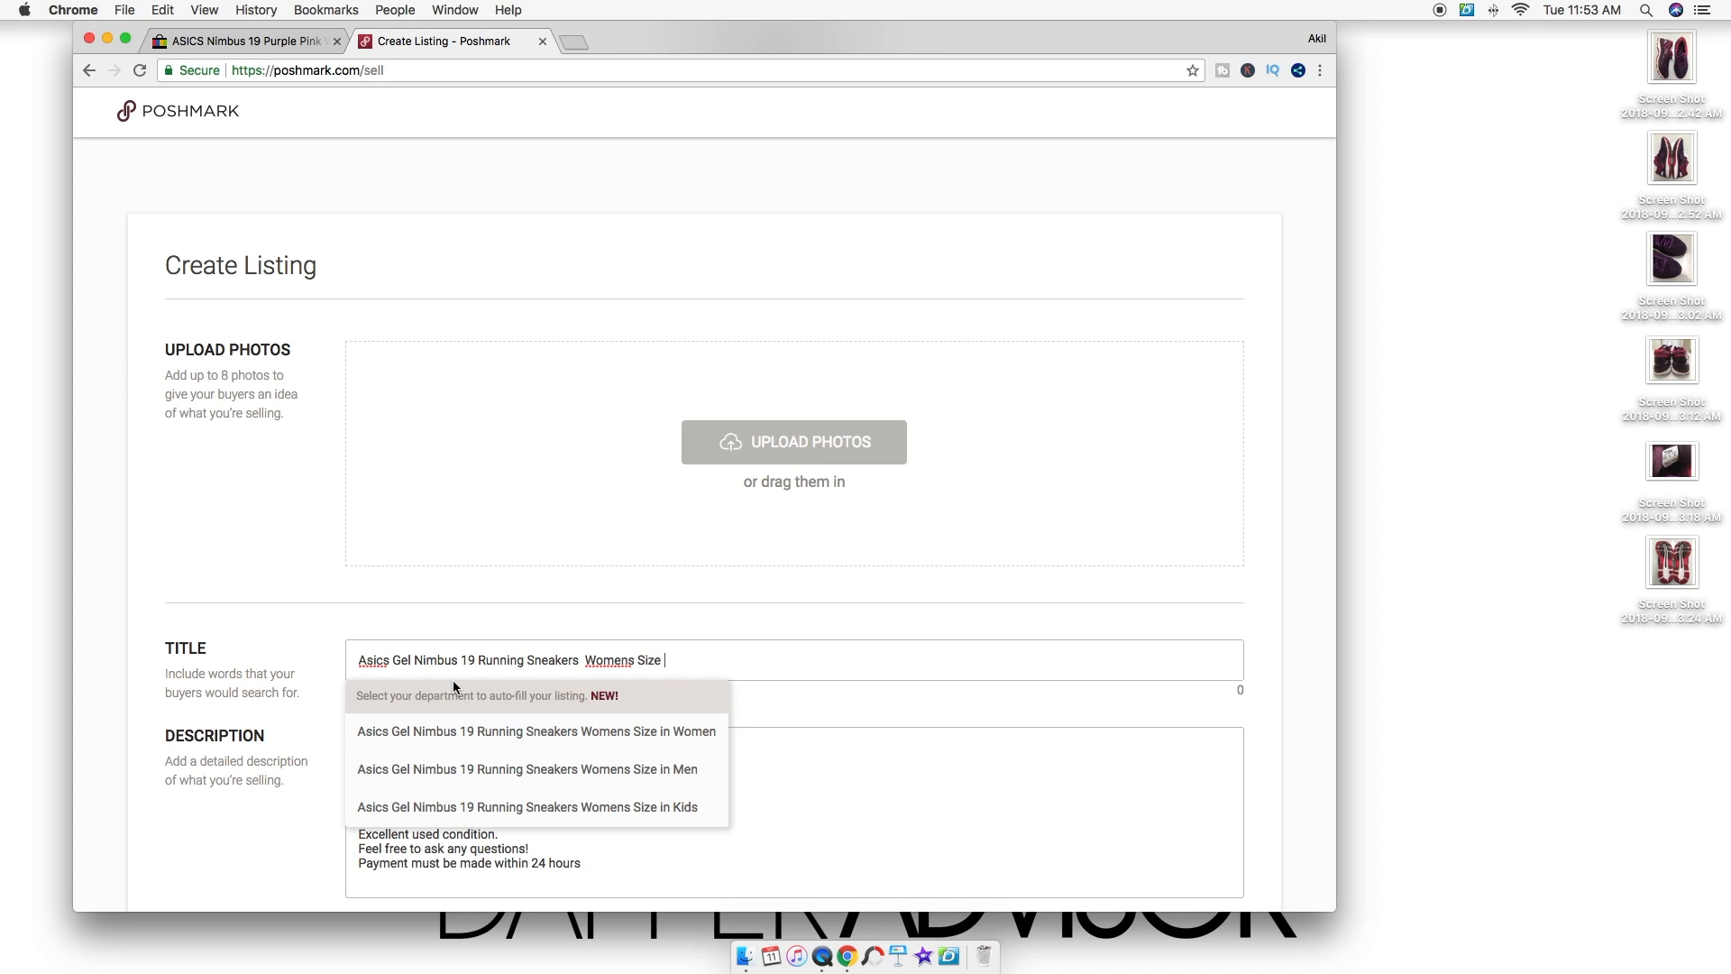
key(Backspace)
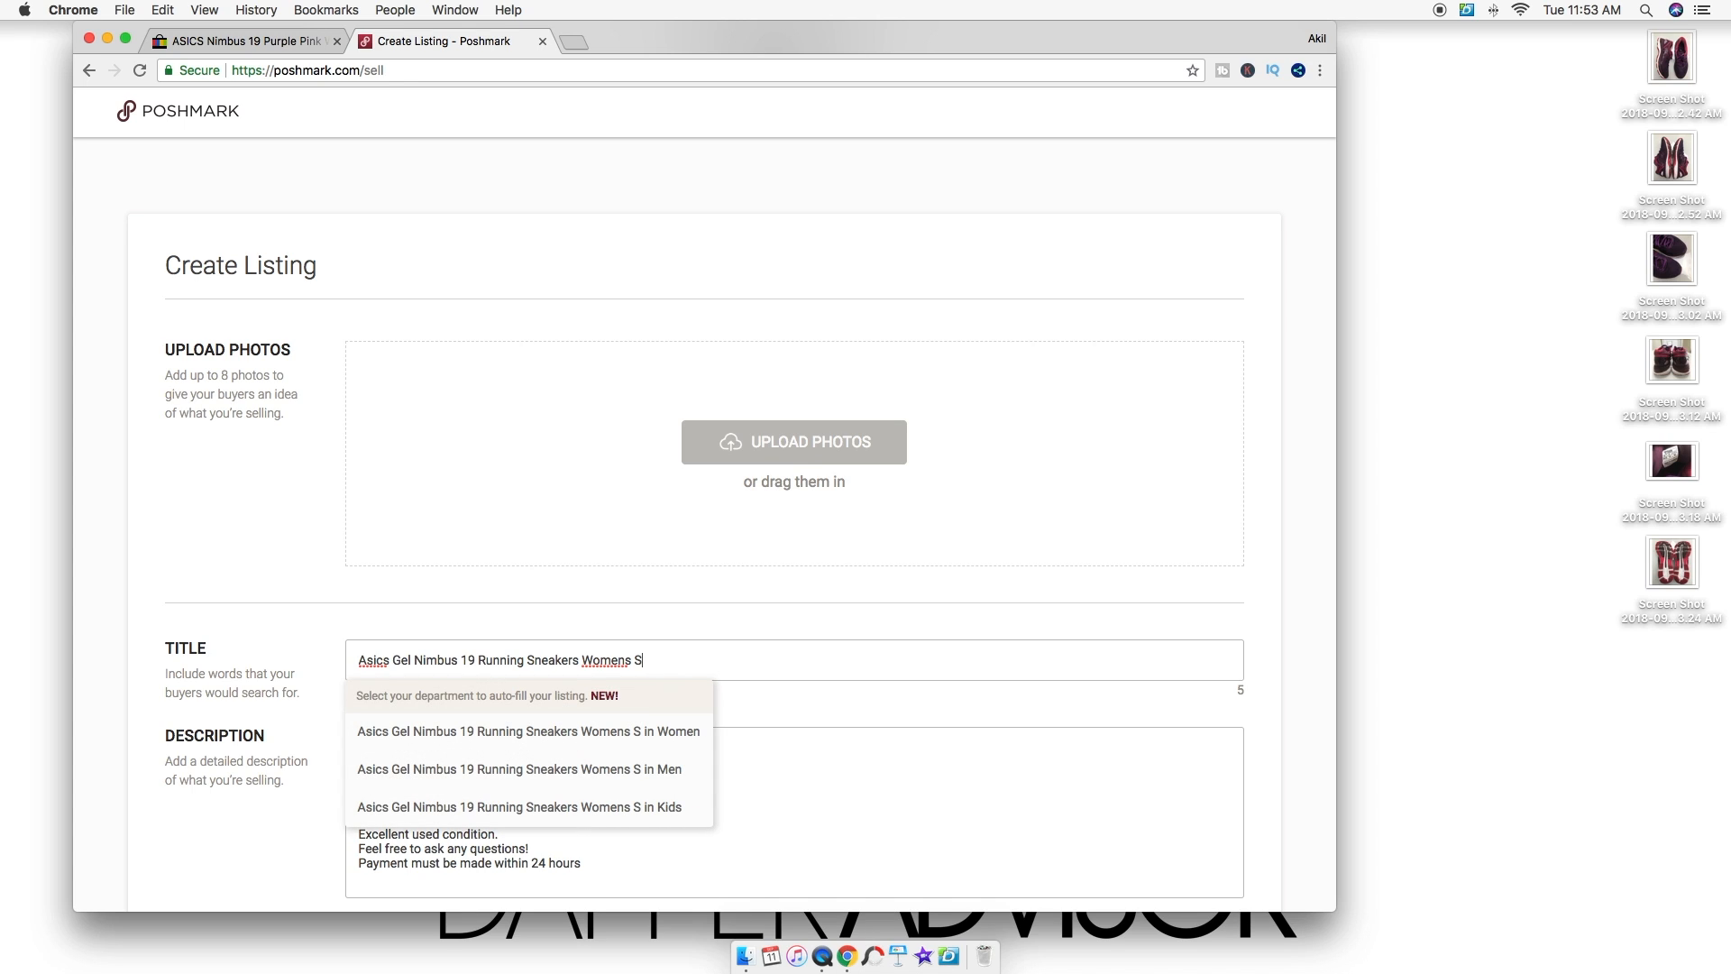
text(z)
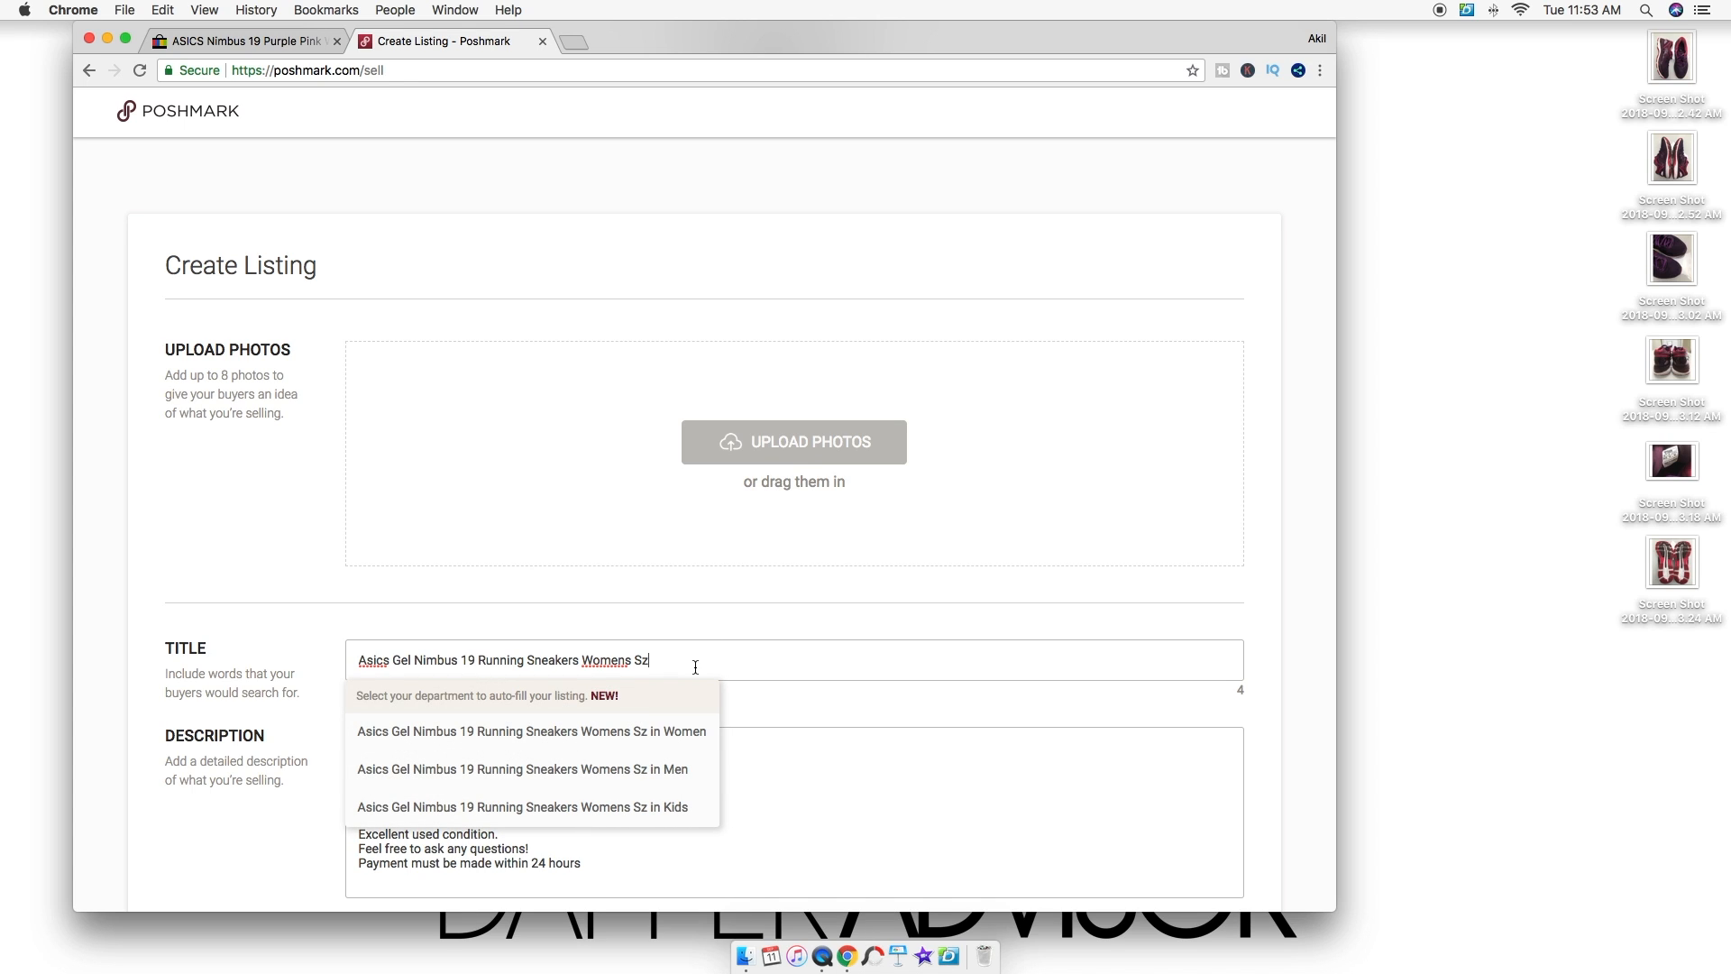
text(10)
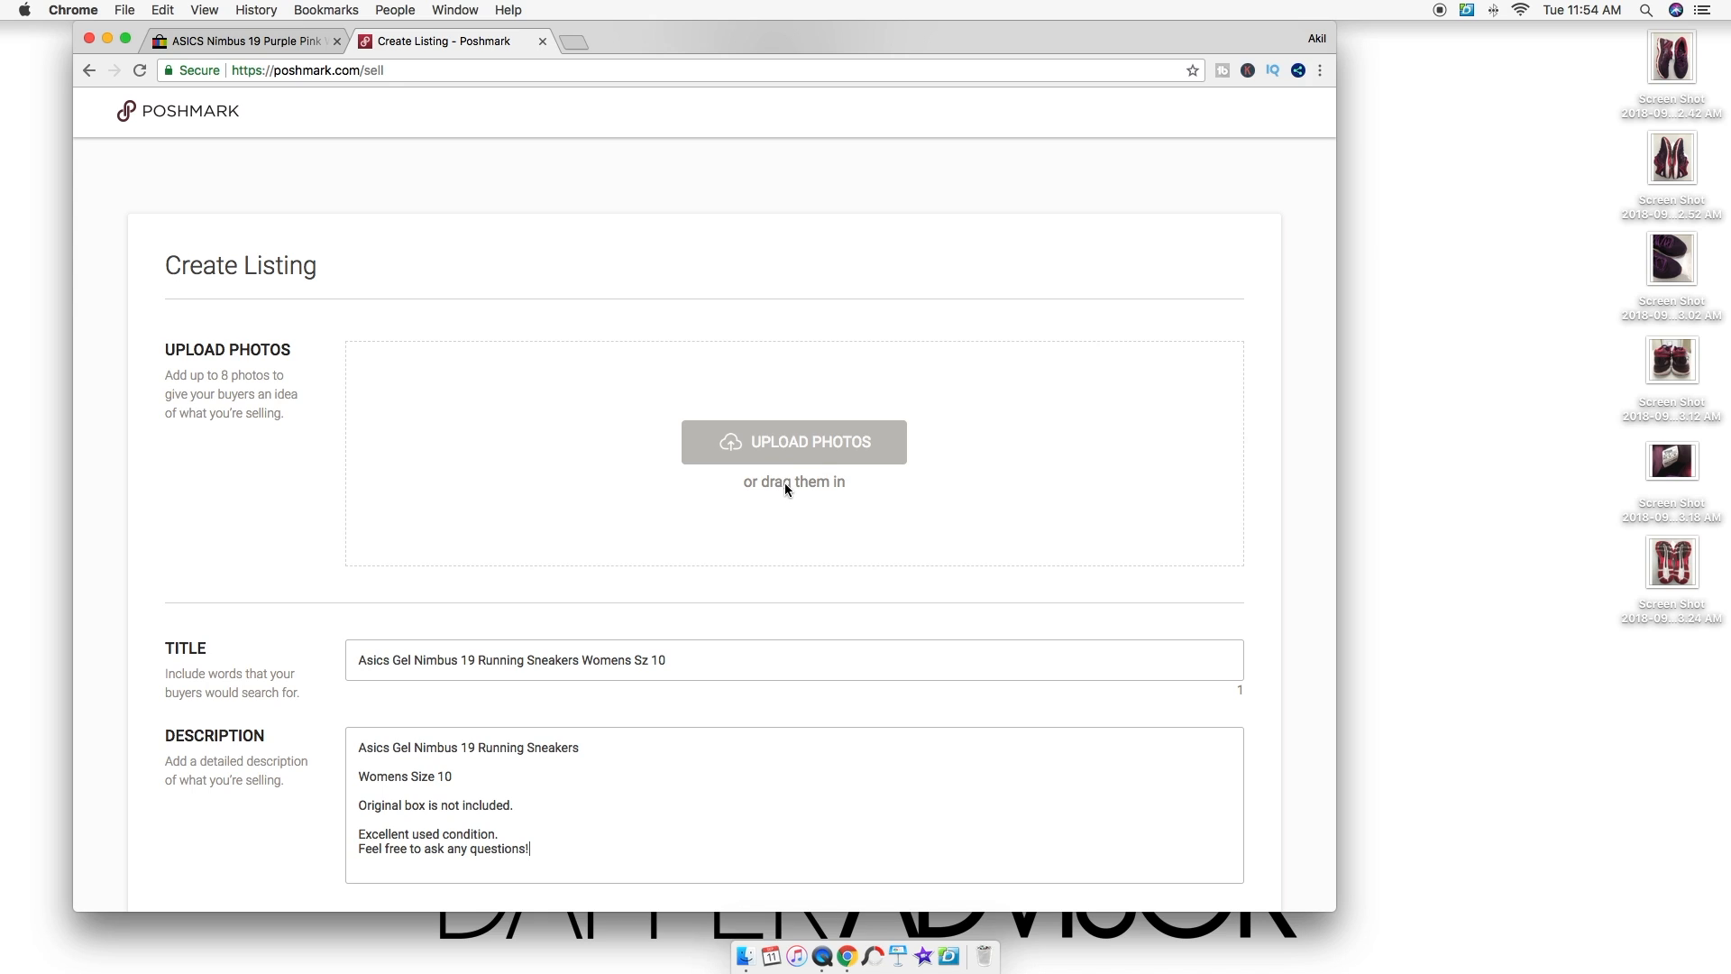
mouse_move(772, 447)
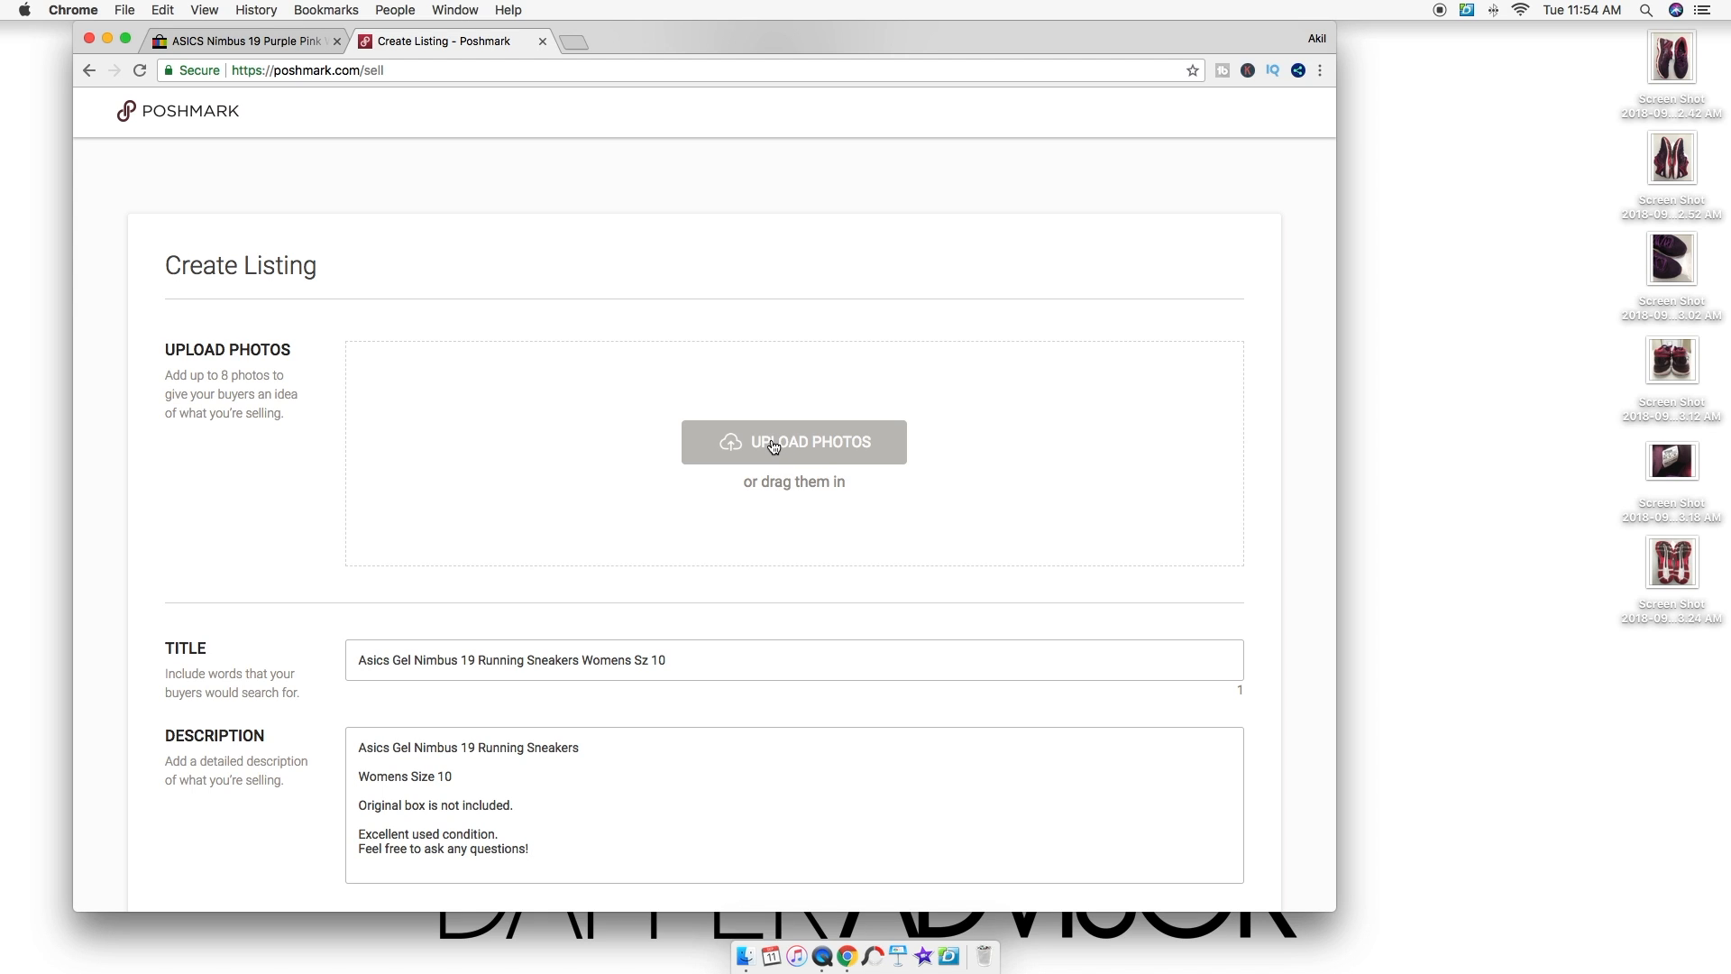
- Upload the six sneaker screenshots from the Desktop and apply the side view as the covershot
click(794, 442)
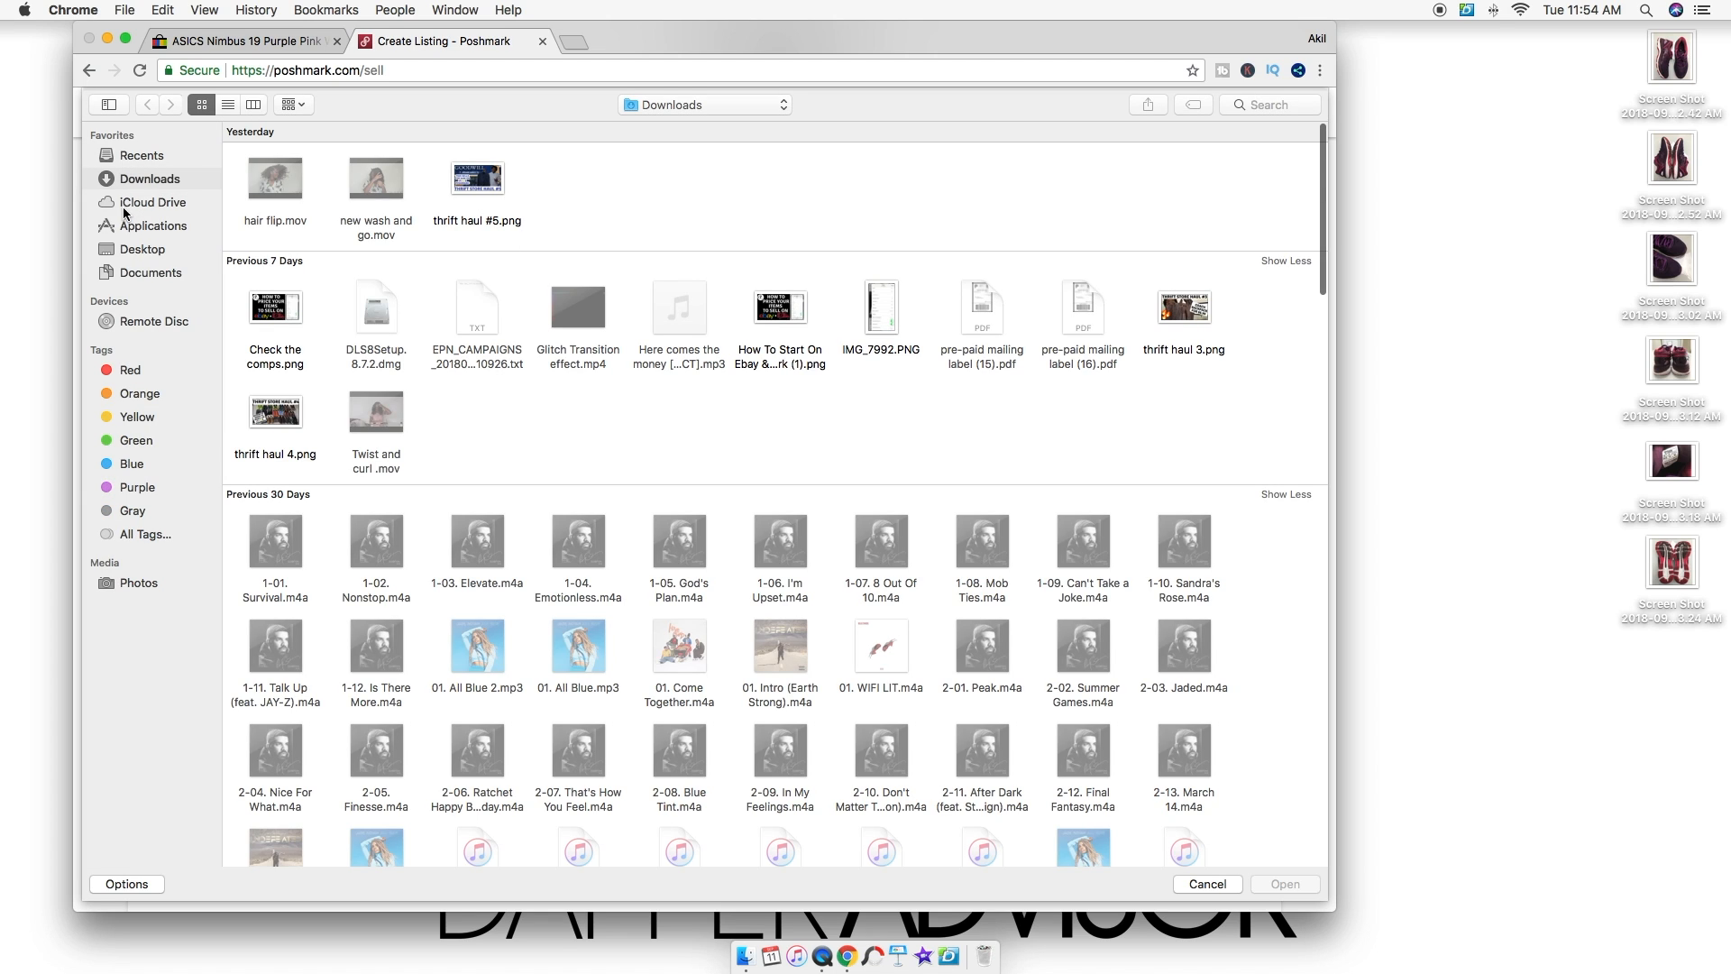
click(143, 249)
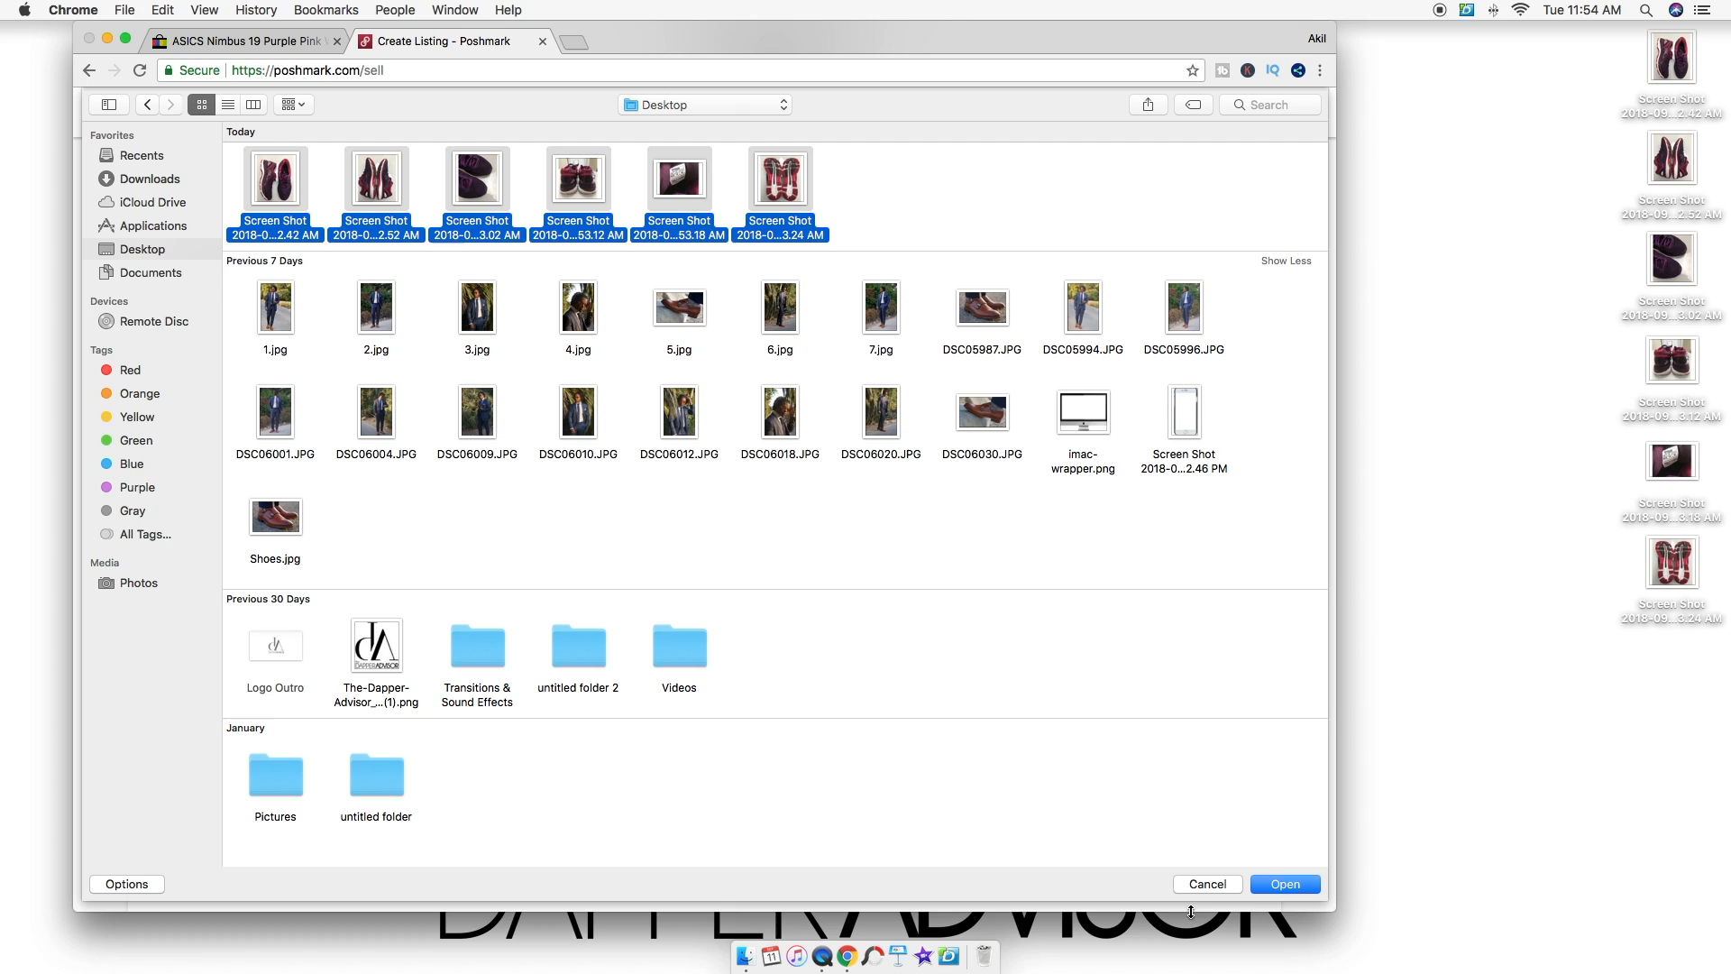
click(1284, 884)
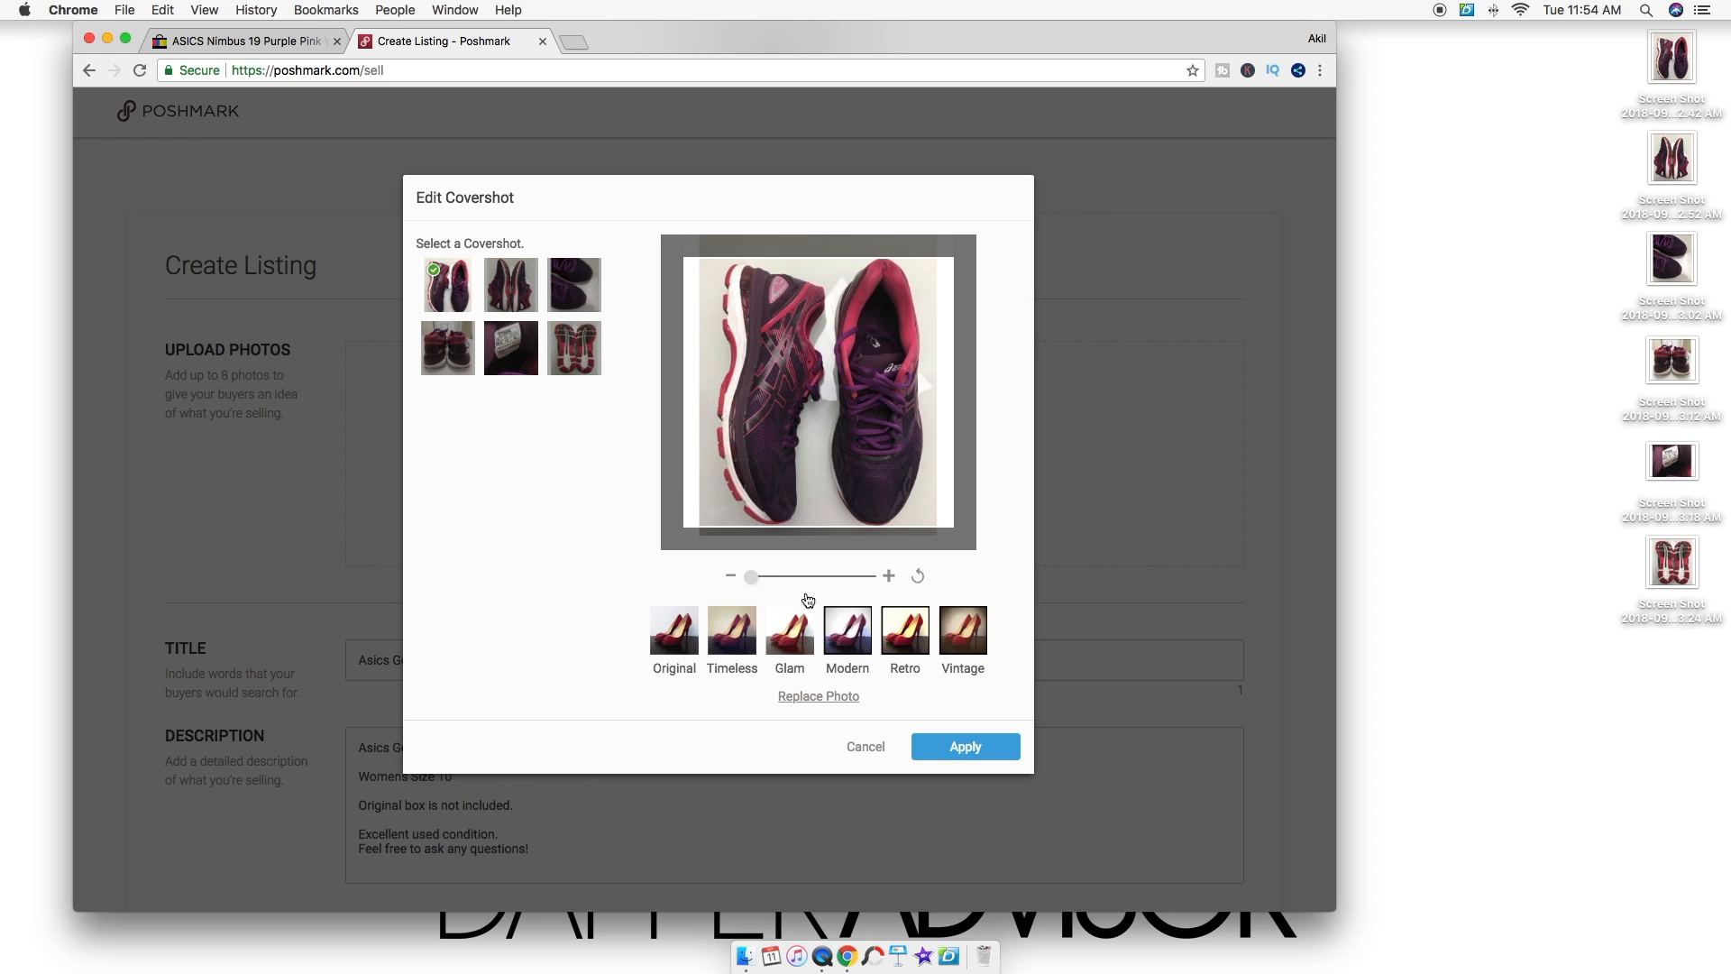
click(965, 746)
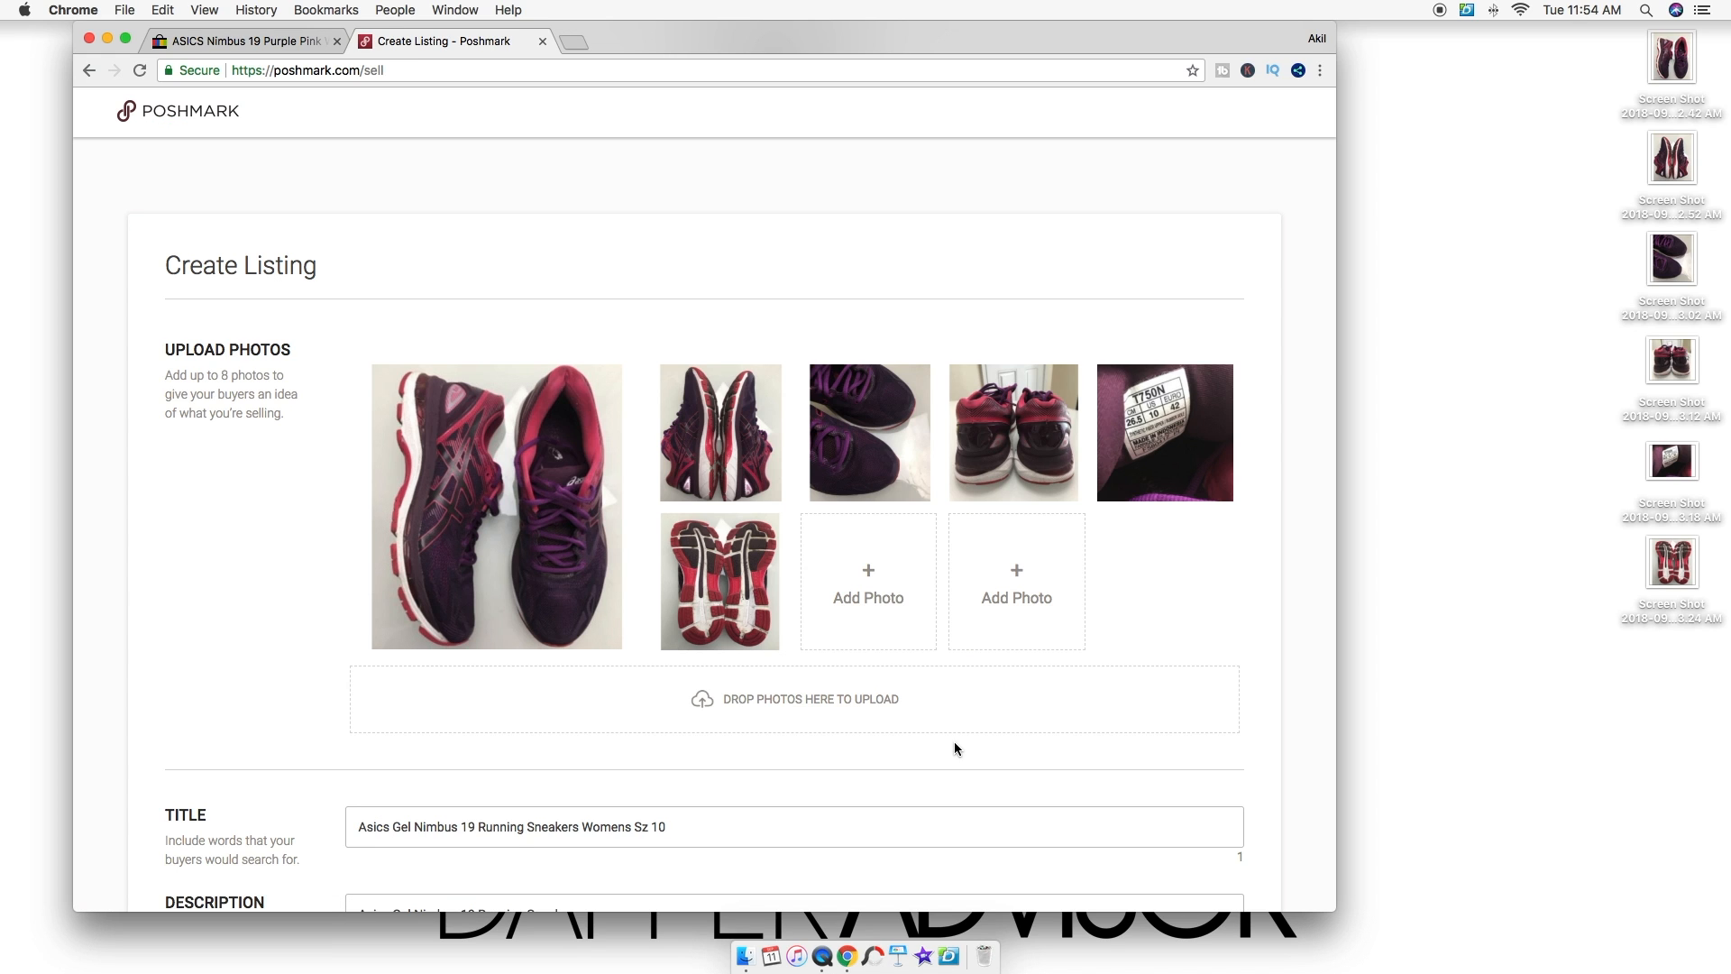
- Set the listing's size to 10 and its colours to purple and pink, entering a first price
scroll(down, 3)
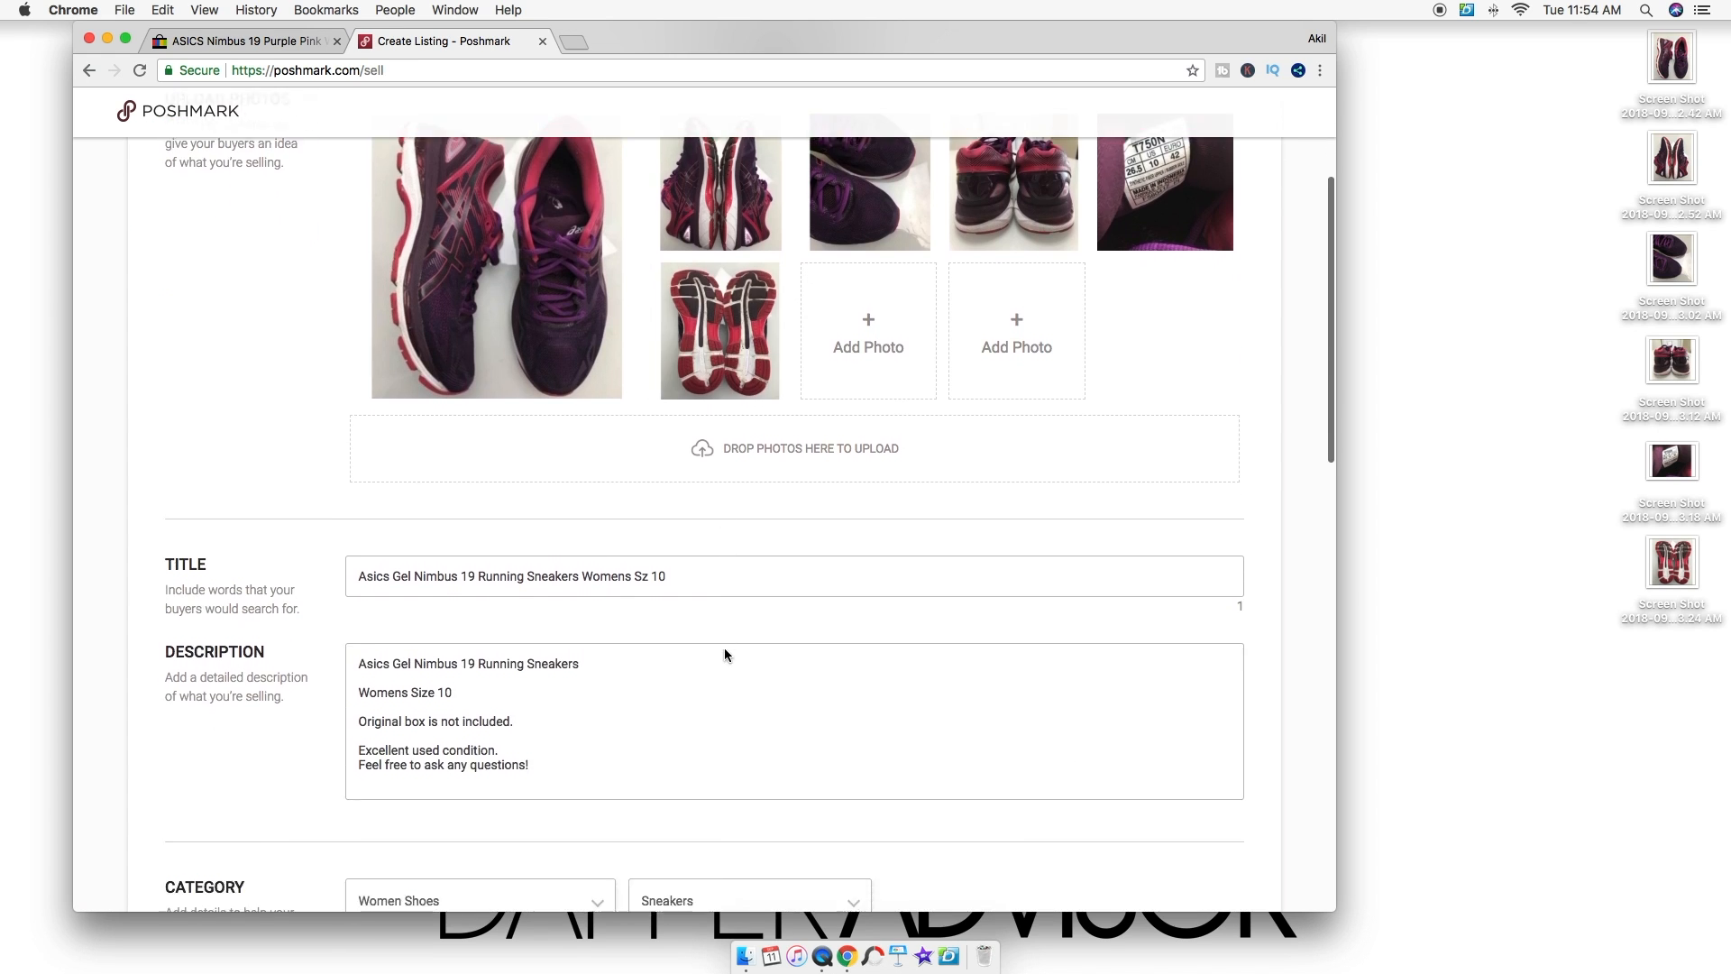
scroll(down, 3)
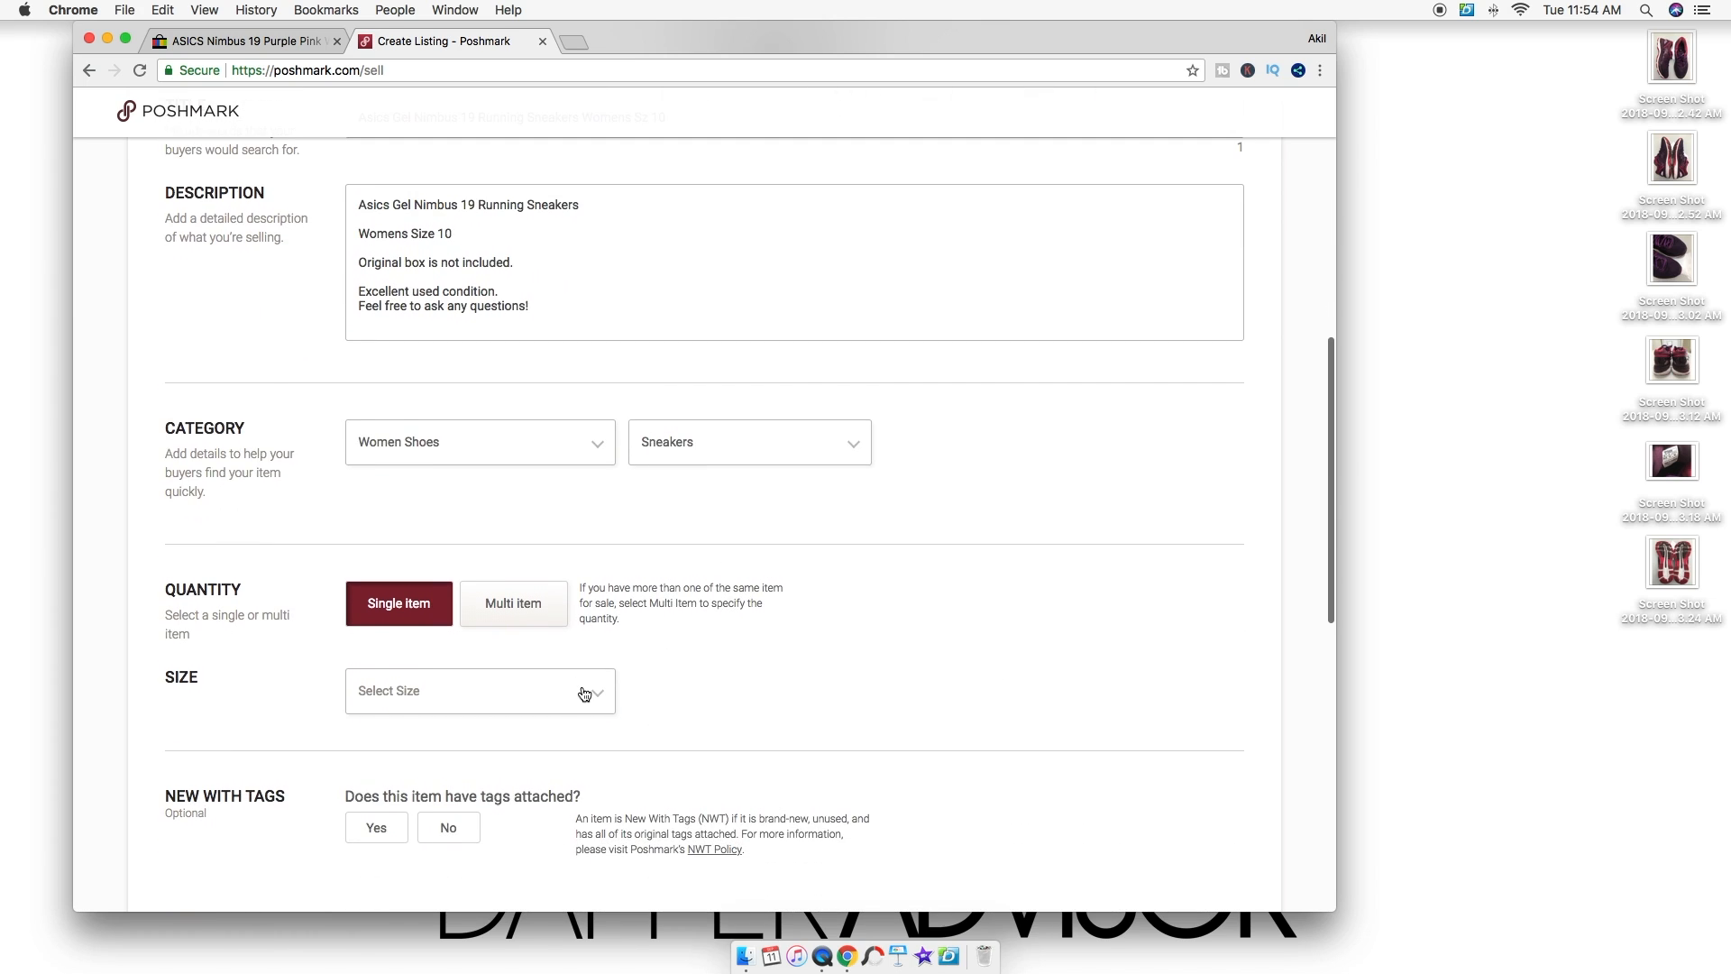
click(479, 691)
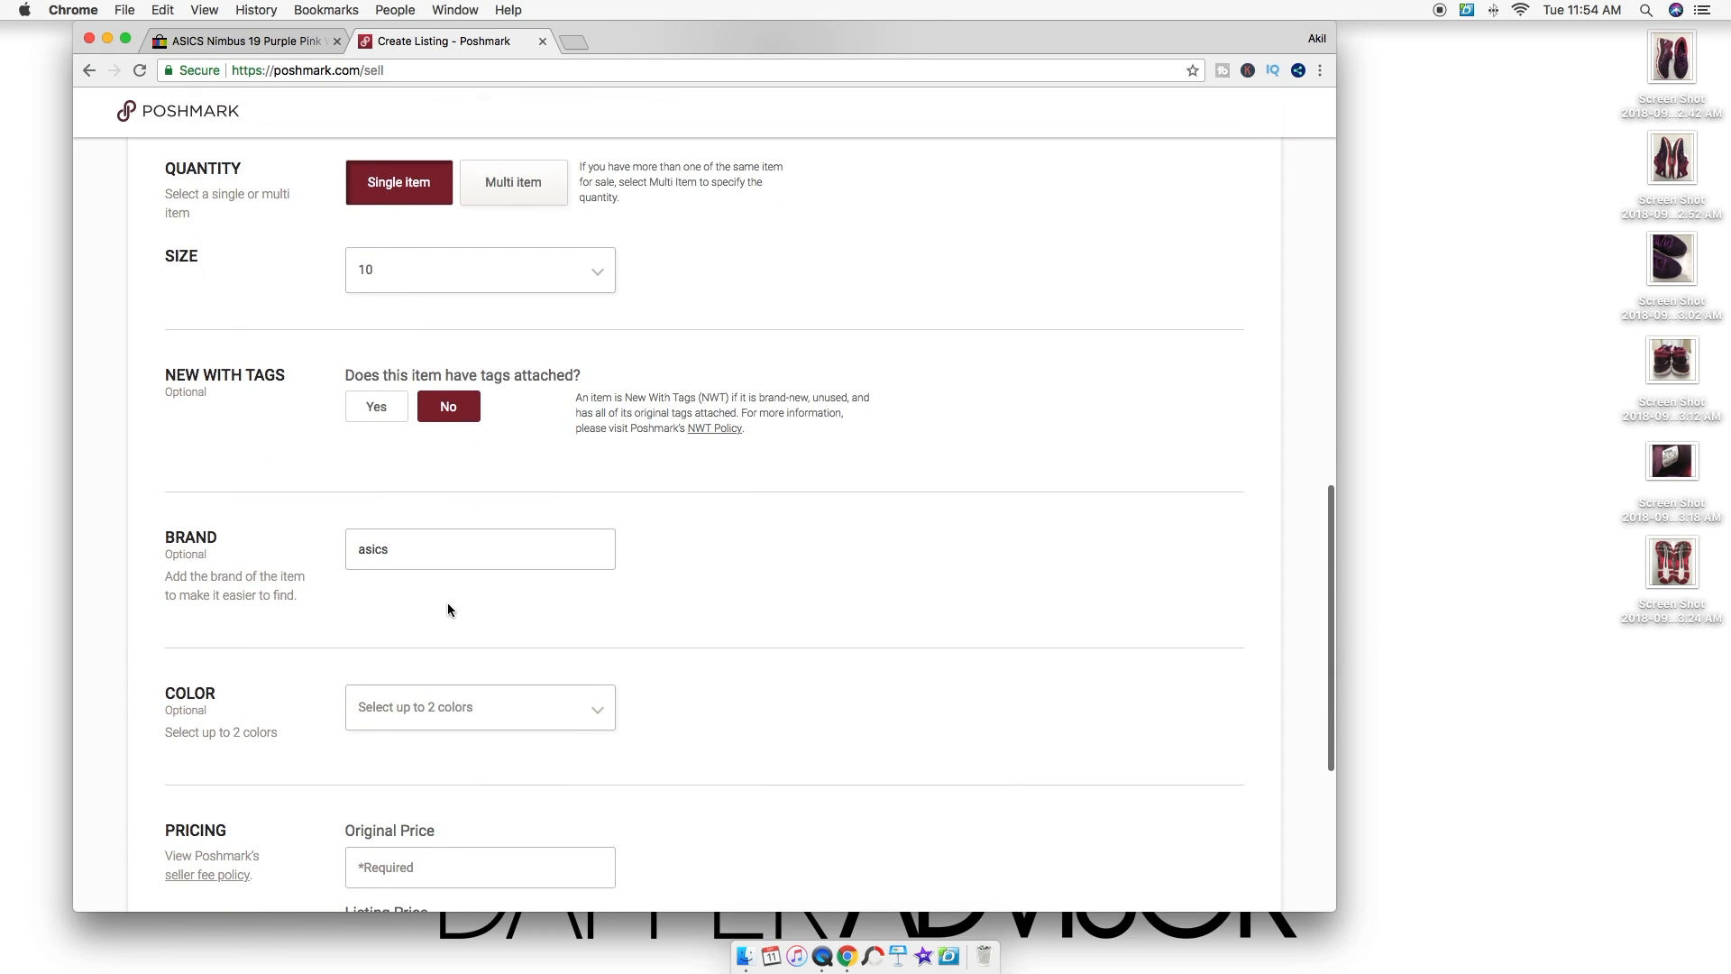
click(480, 707)
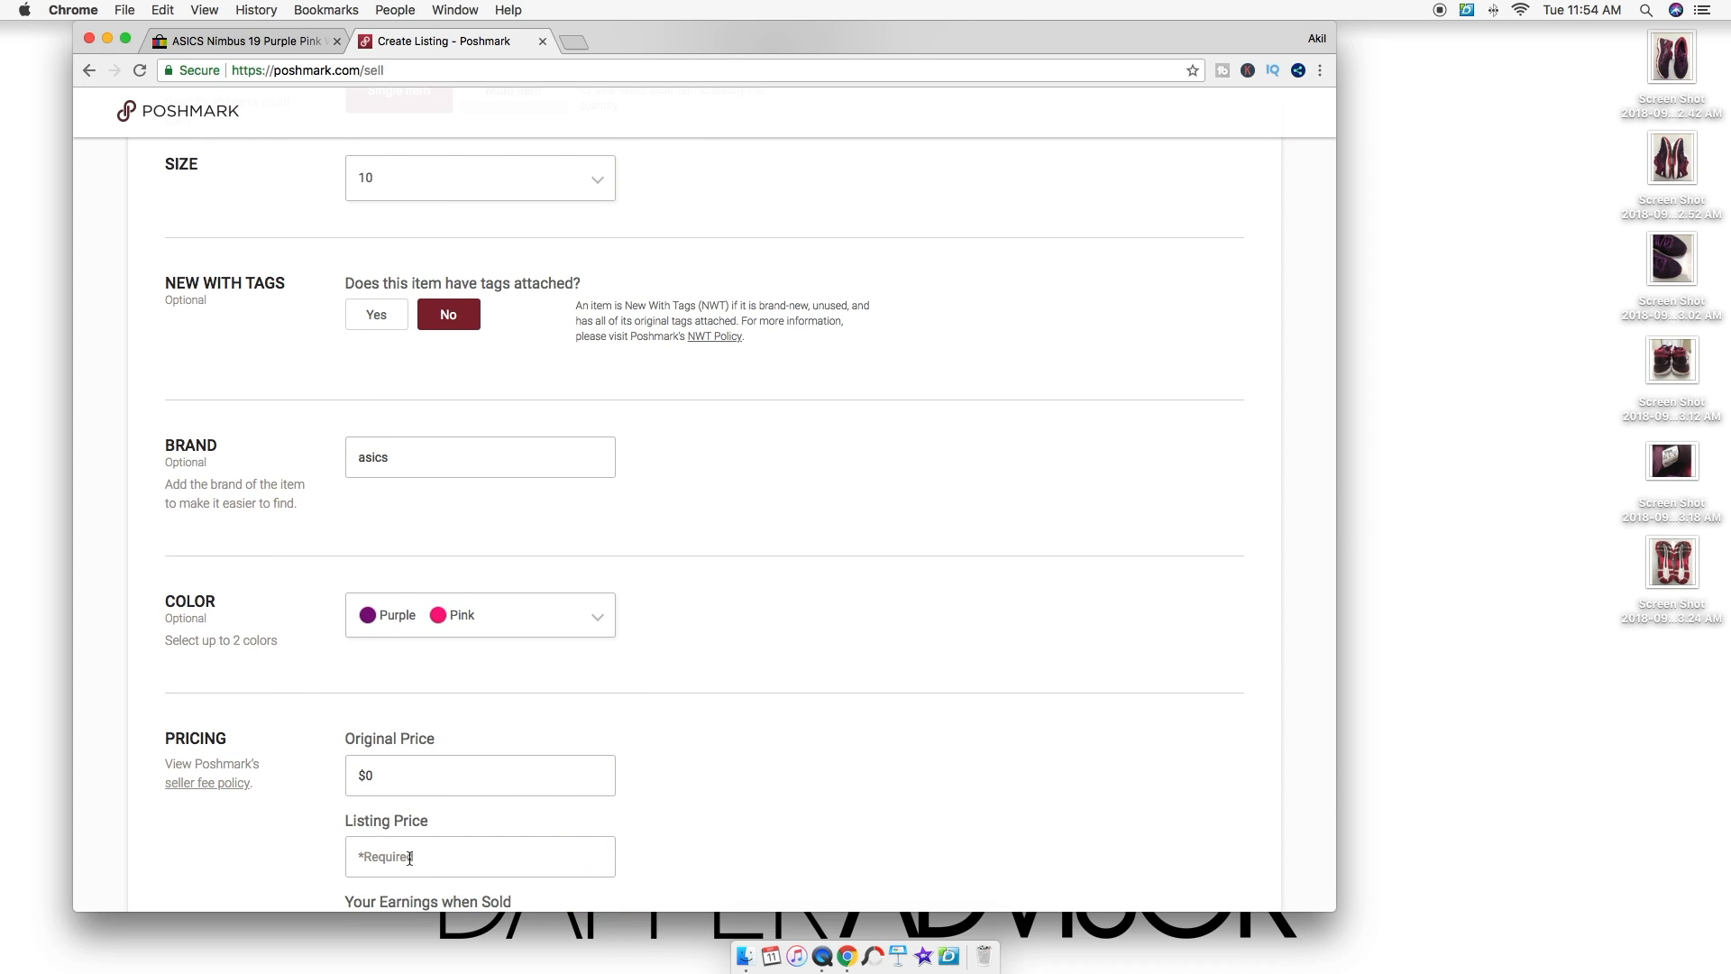
text(29)
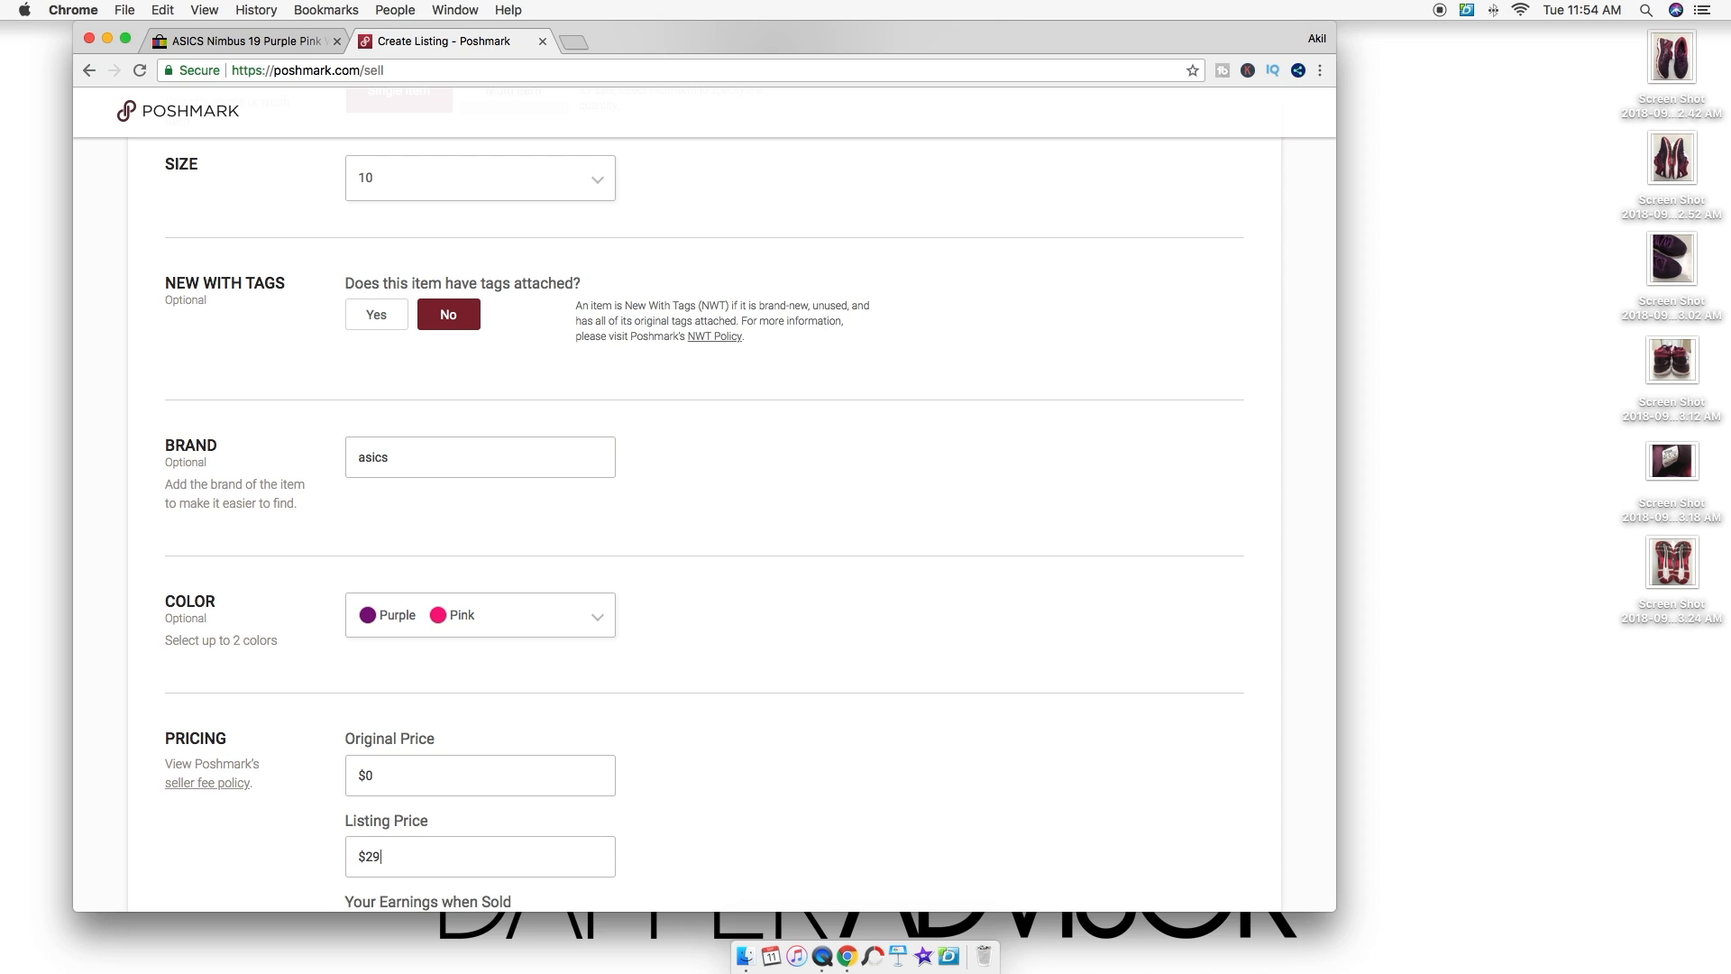
- Check the eBay listing's price and settle the Poshmark listing price at $39
click(238, 42)
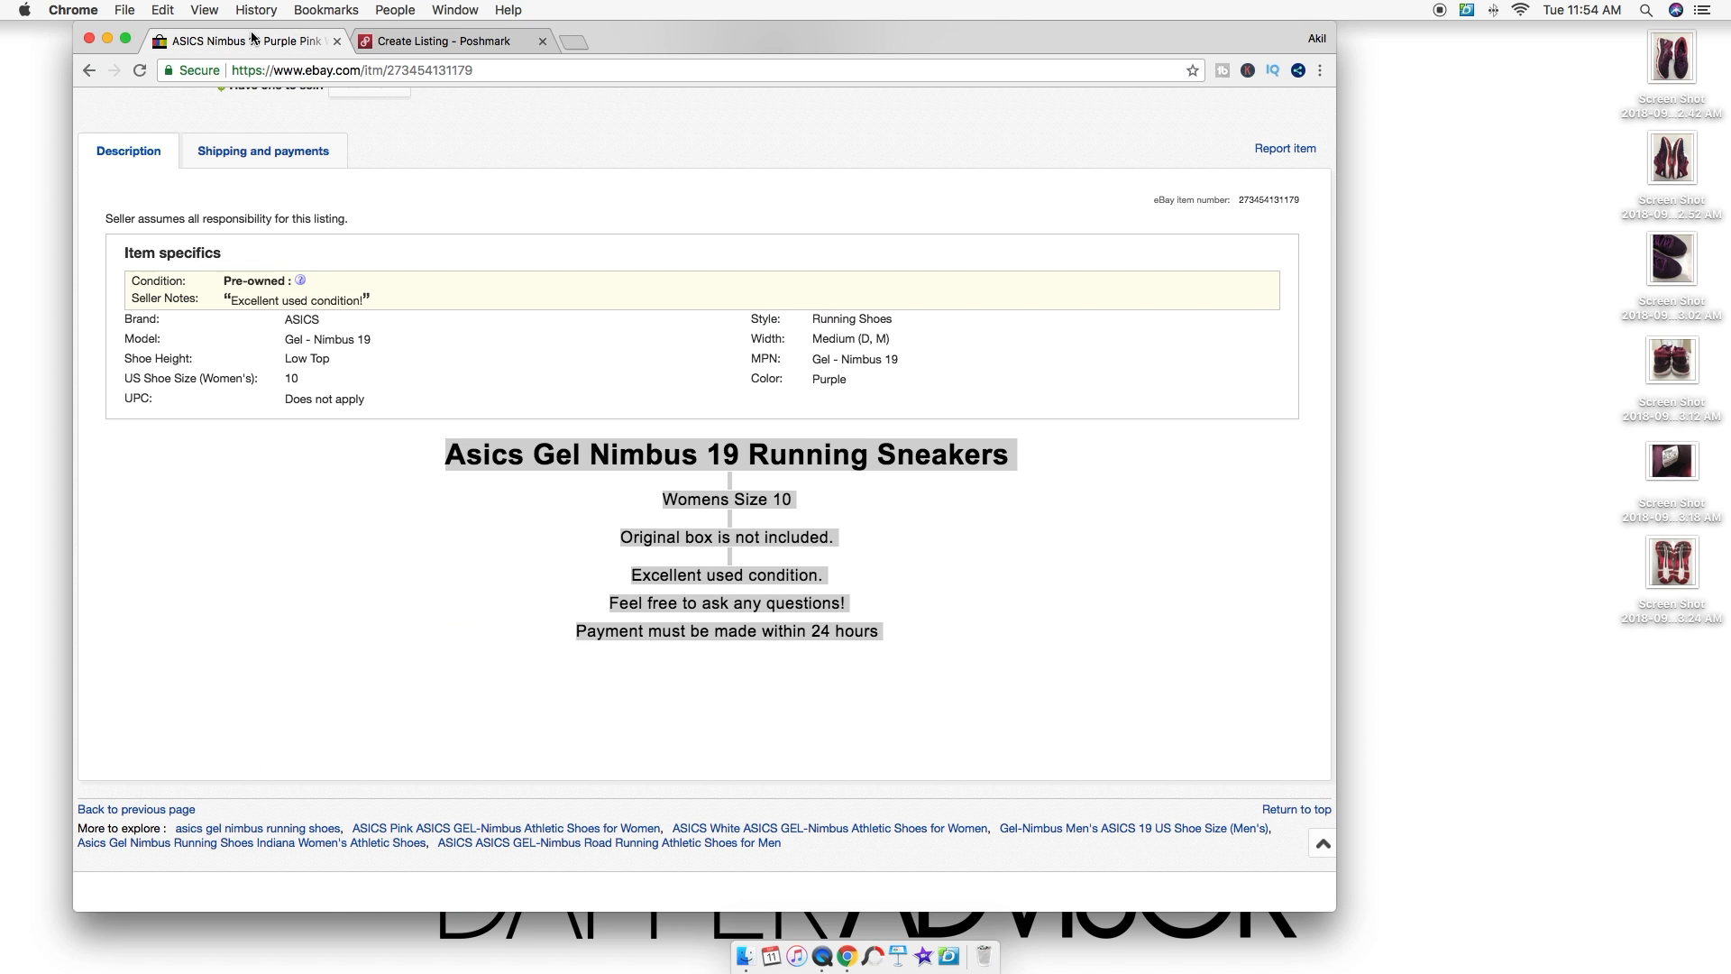
click(446, 41)
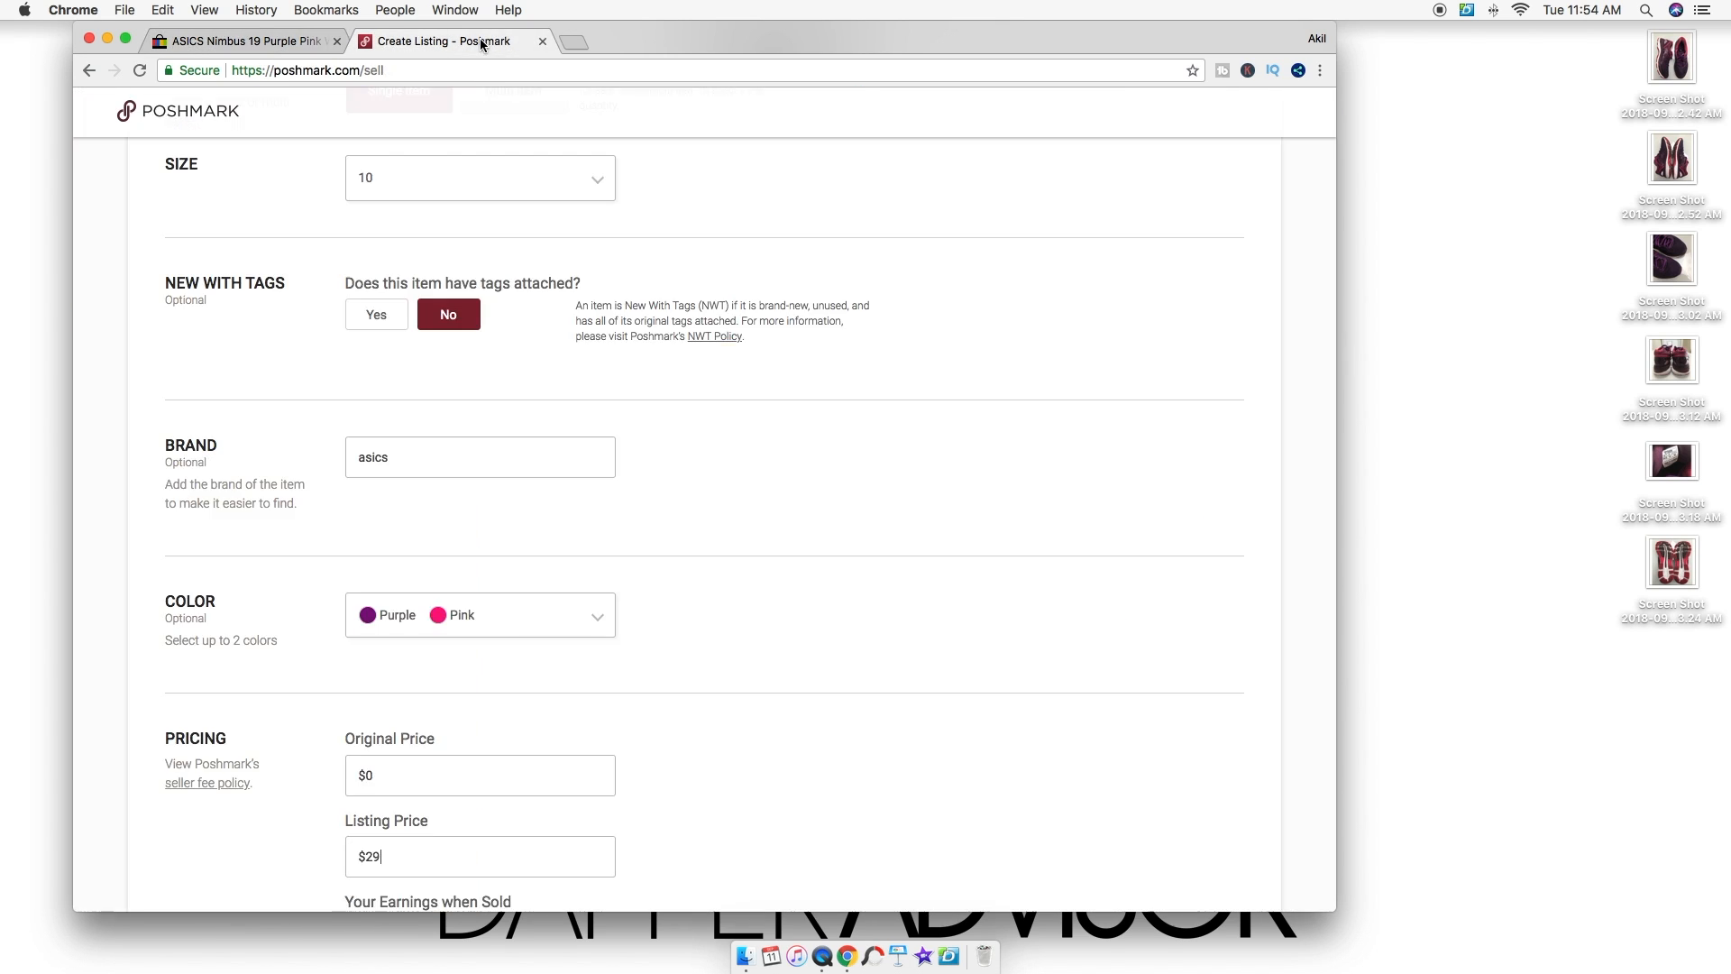
text(9)
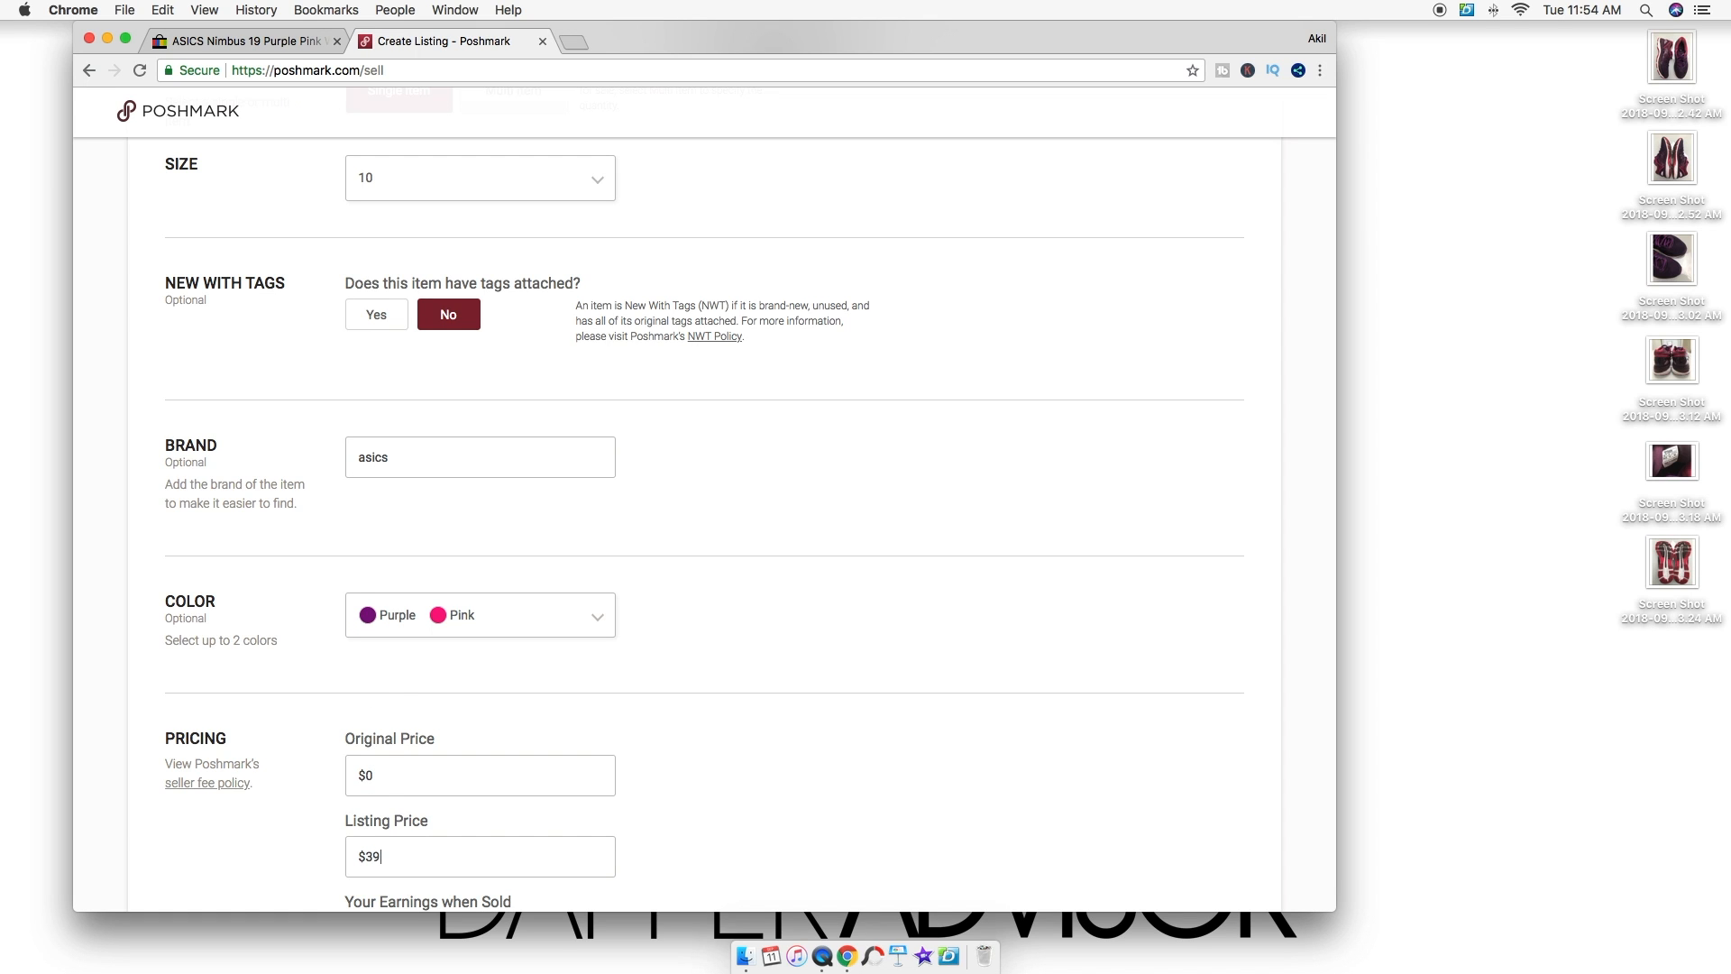
scroll(down, 3)
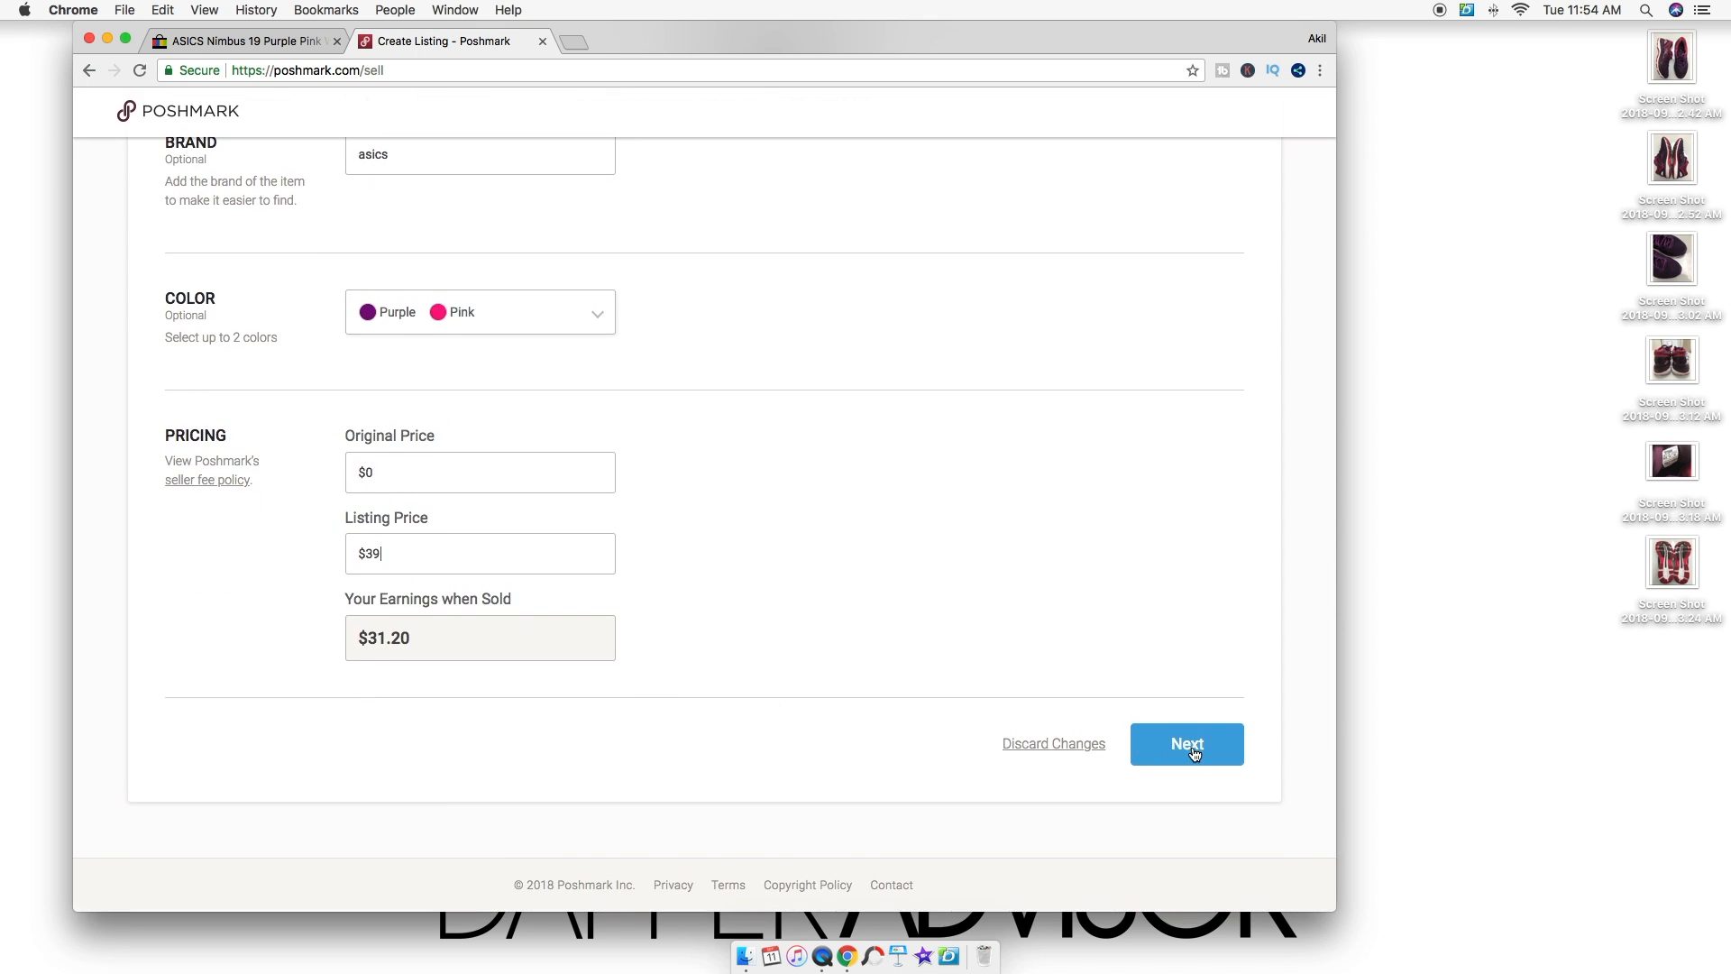
- Continue past the sharing step and publish the Asics Gel Nimbus 19 listing
click(1187, 743)
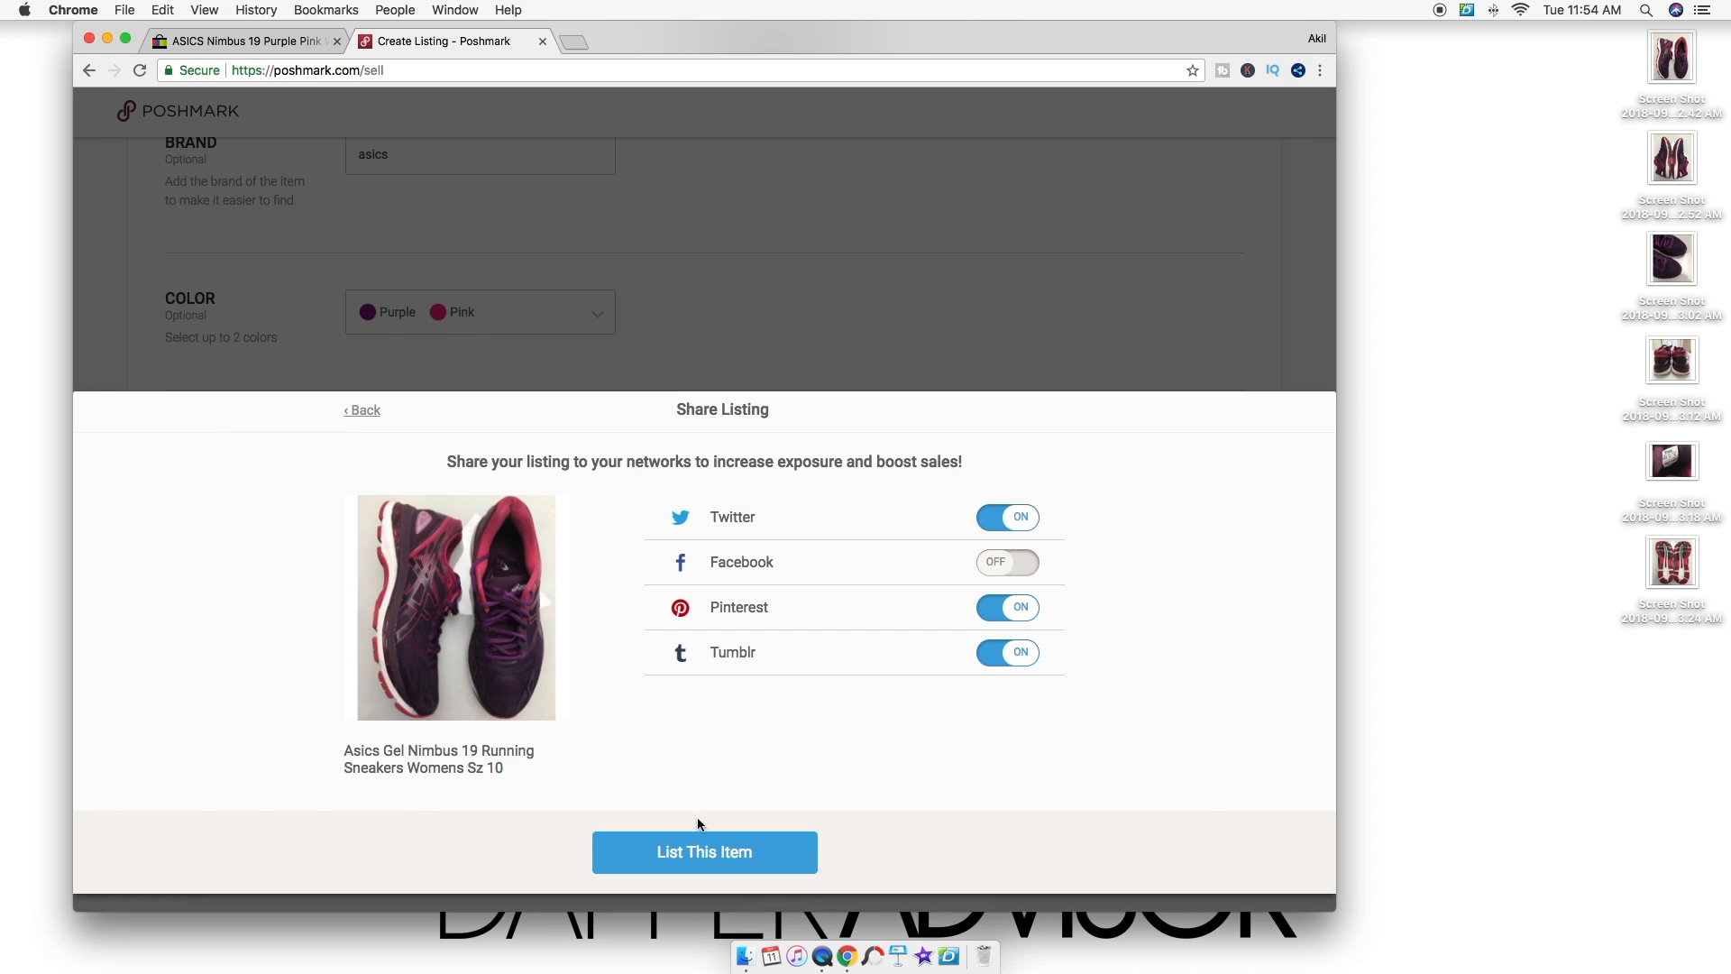
click(703, 851)
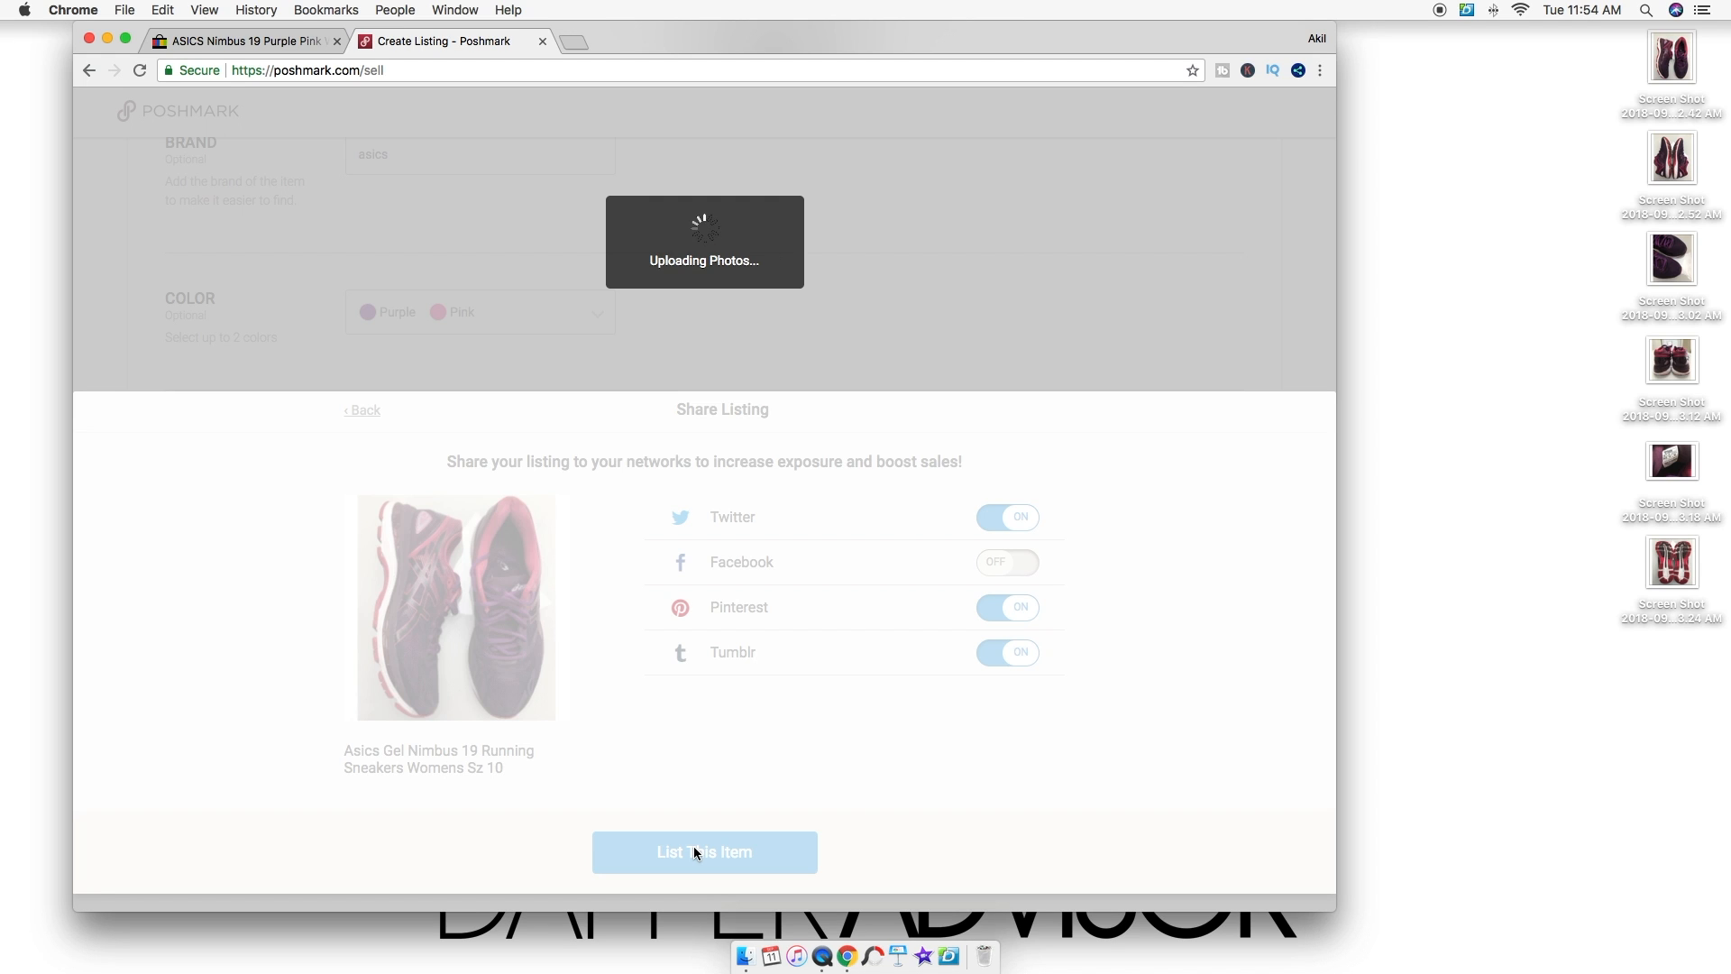
click(704, 851)
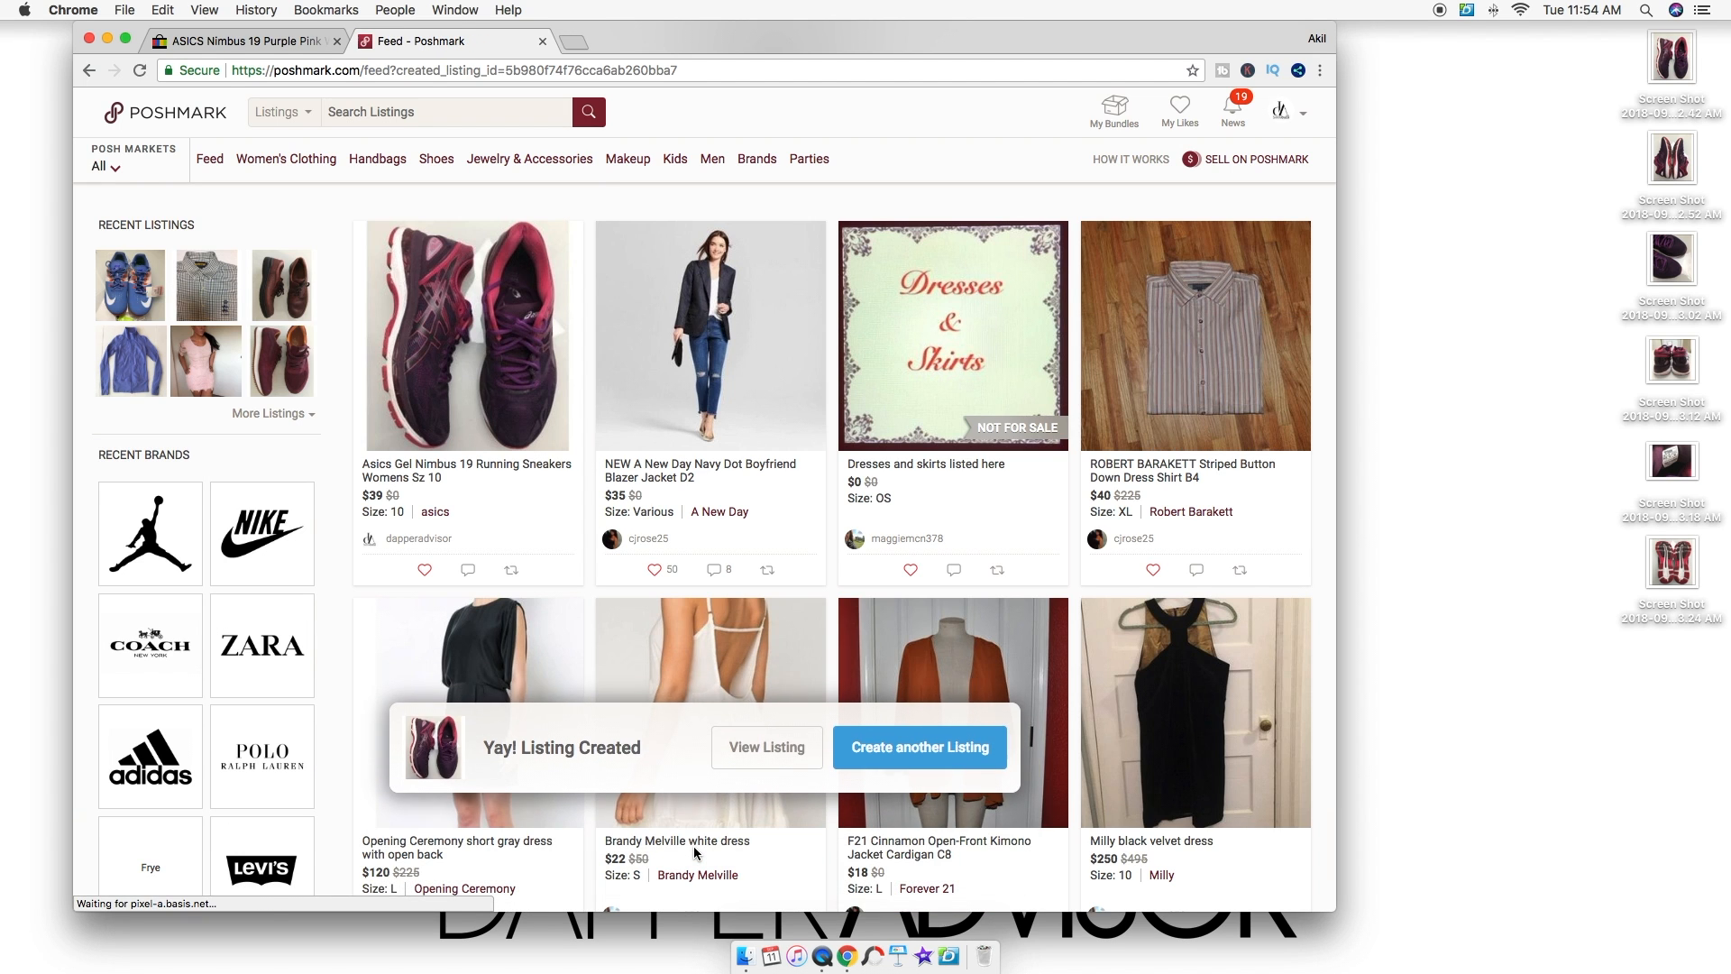